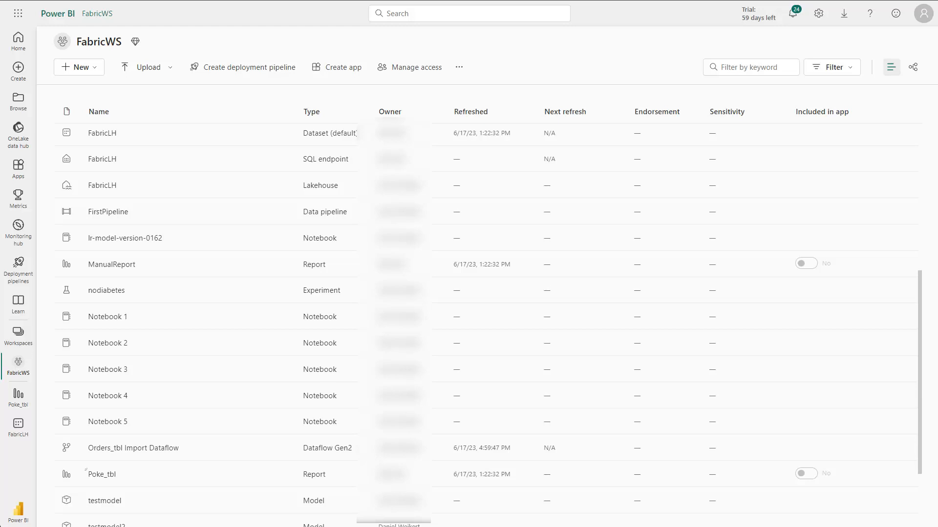
mouse_move(111, 475)
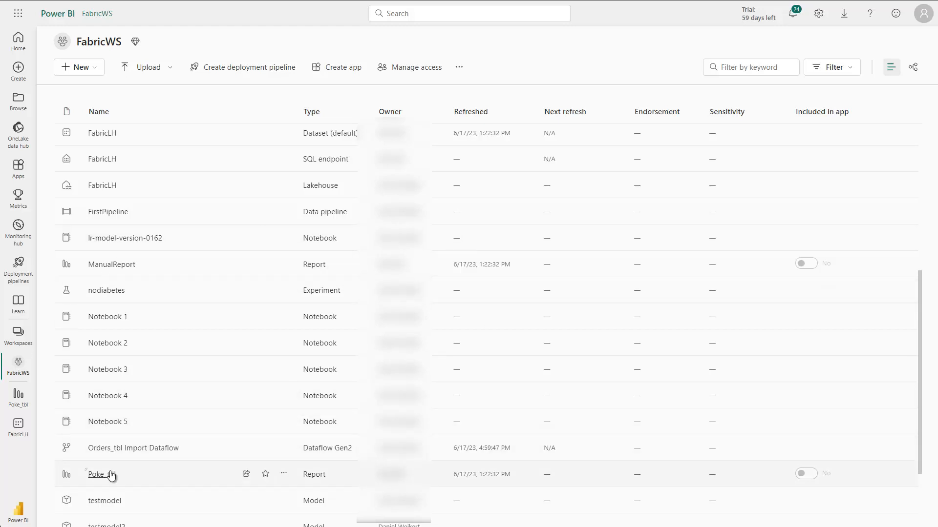
- Open the Poke_tbl report from the FabricWS workspace list
left_click(100, 475)
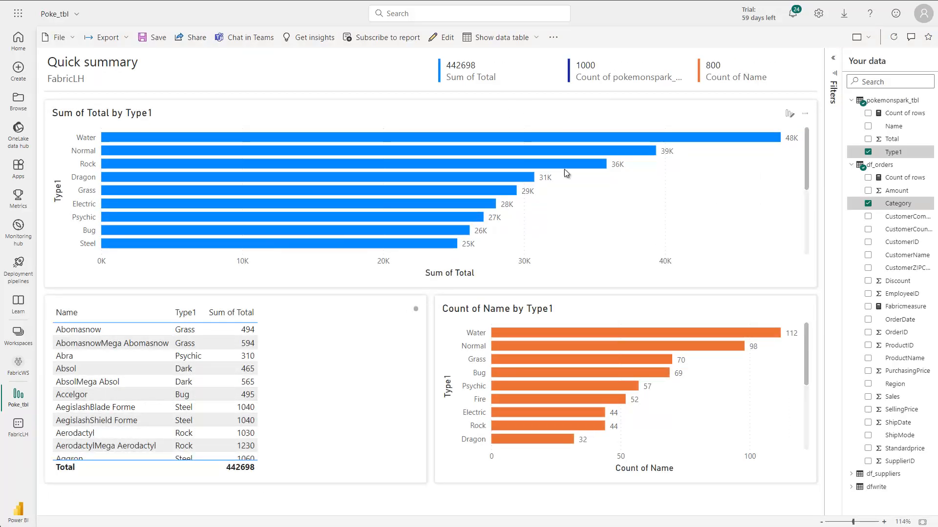
mouse_move(488, 221)
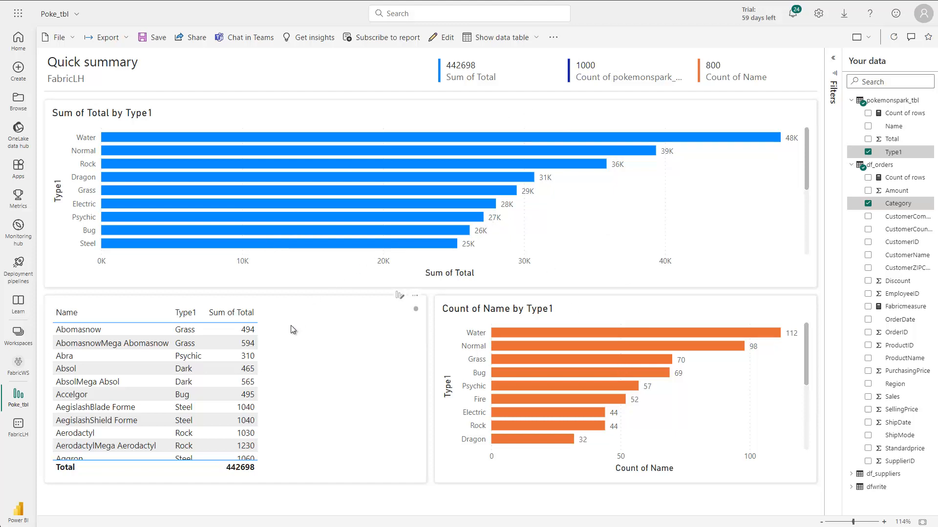
mouse_move(417, 247)
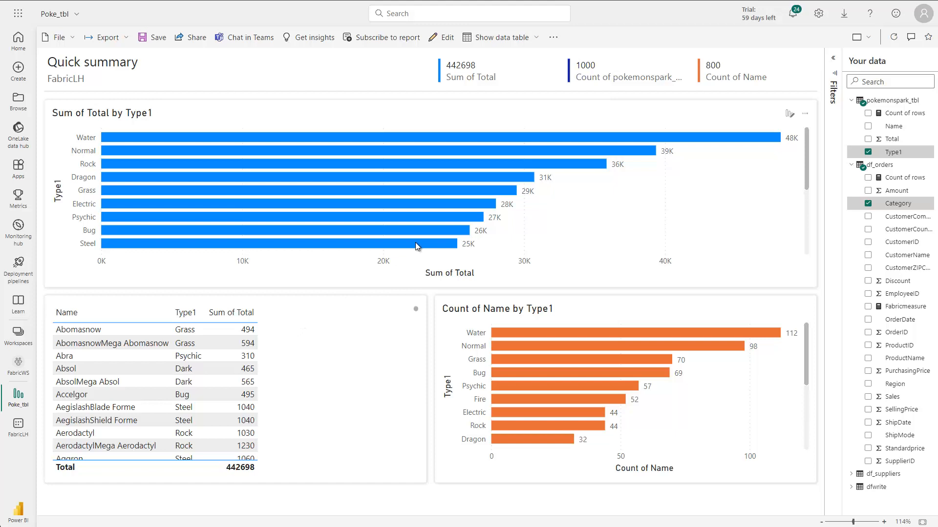
mouse_move(516, 275)
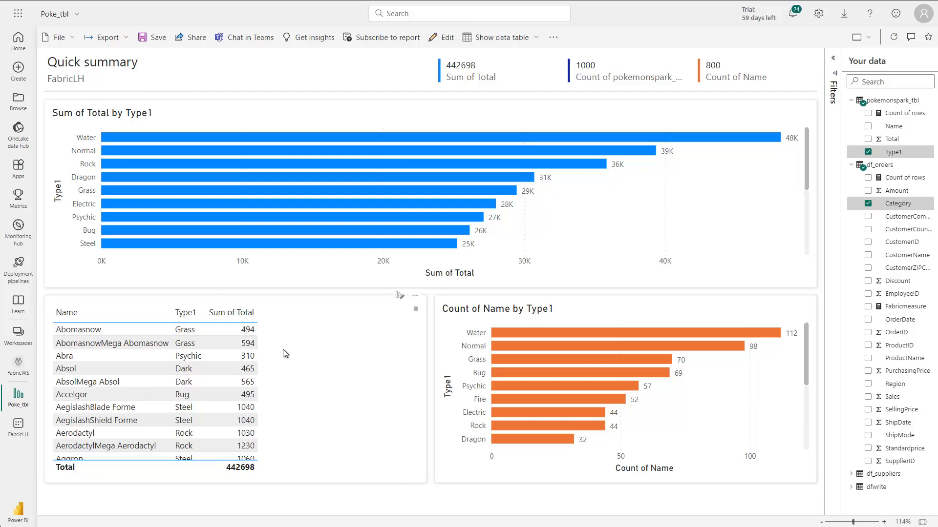
mouse_move(363, 324)
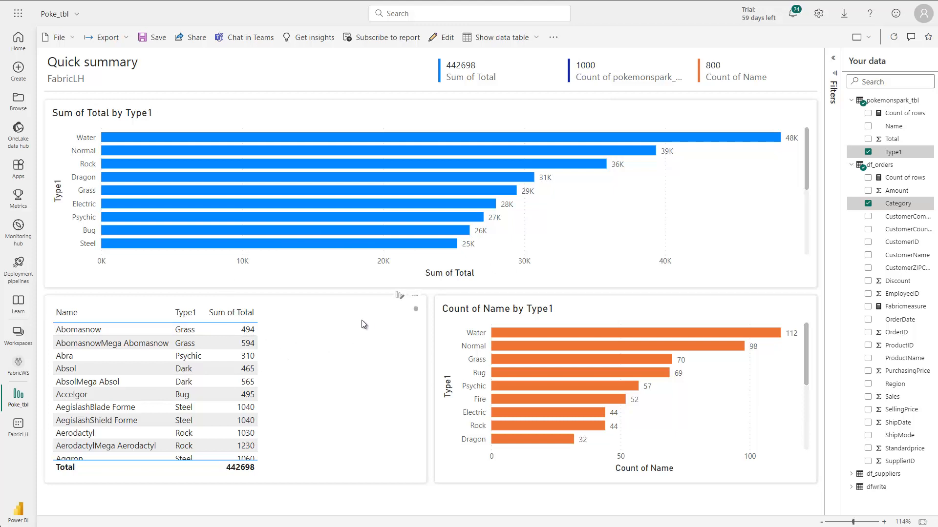
mouse_move(98, 484)
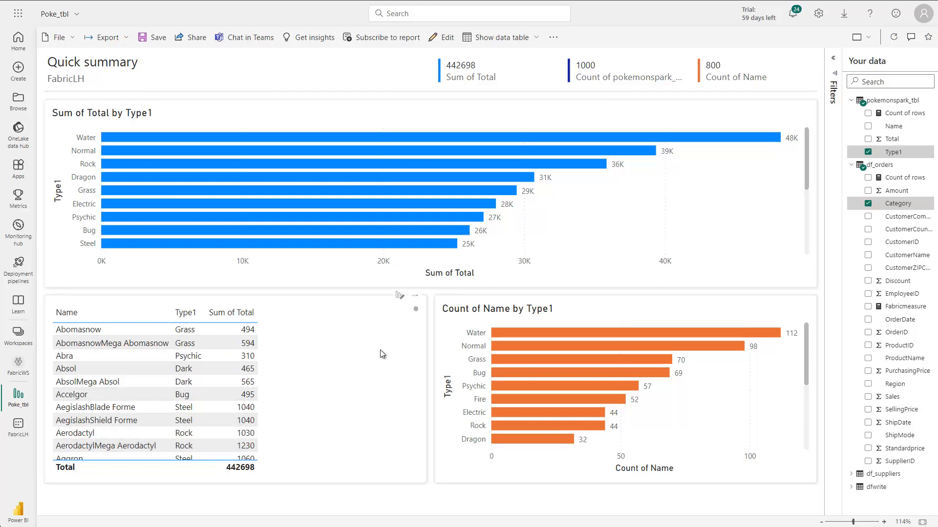
mouse_move(211, 394)
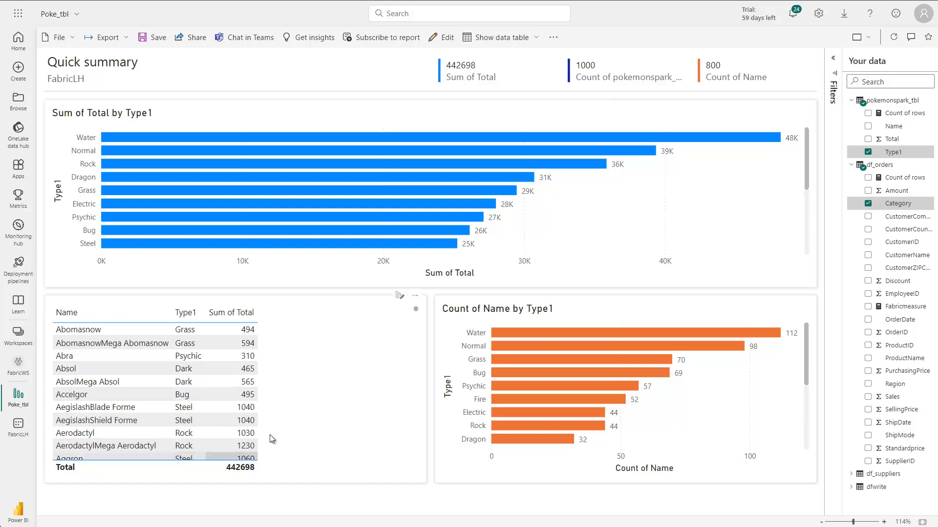
scroll("down", 3)
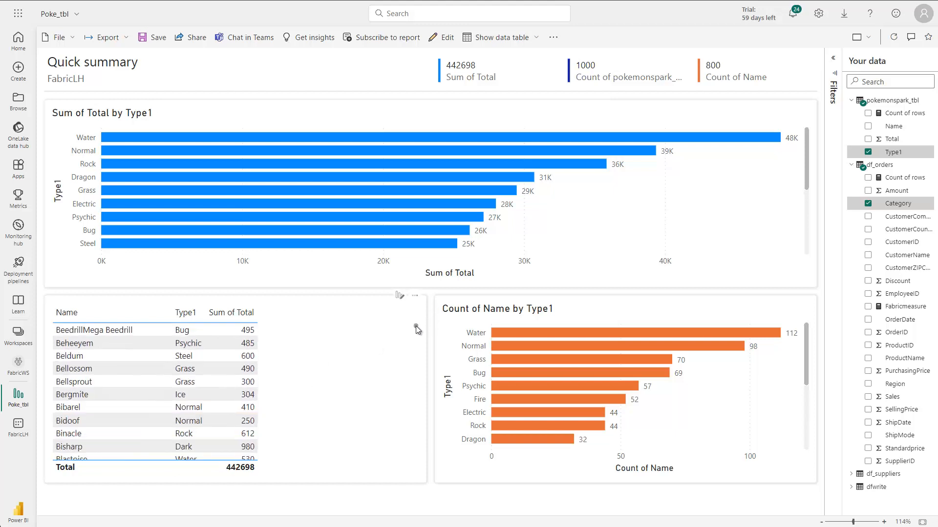
scroll("down", 3)
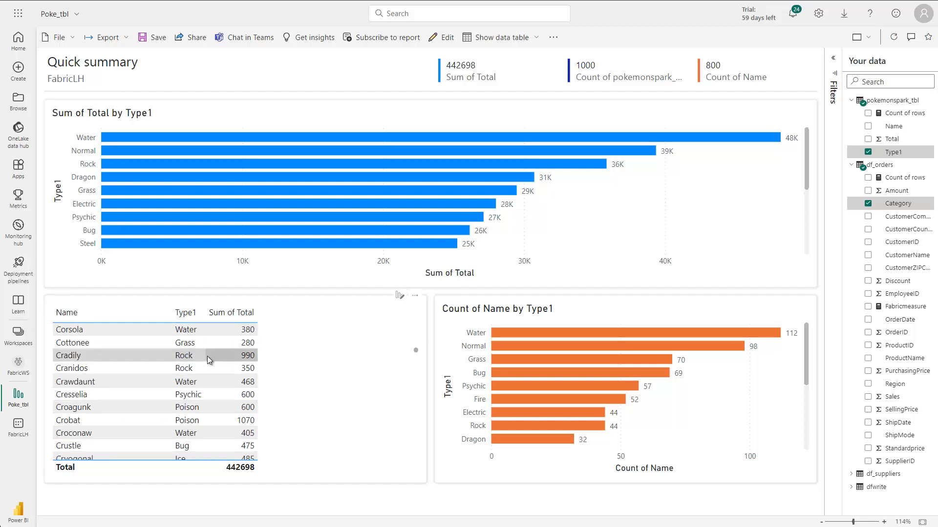
mouse_move(273, 369)
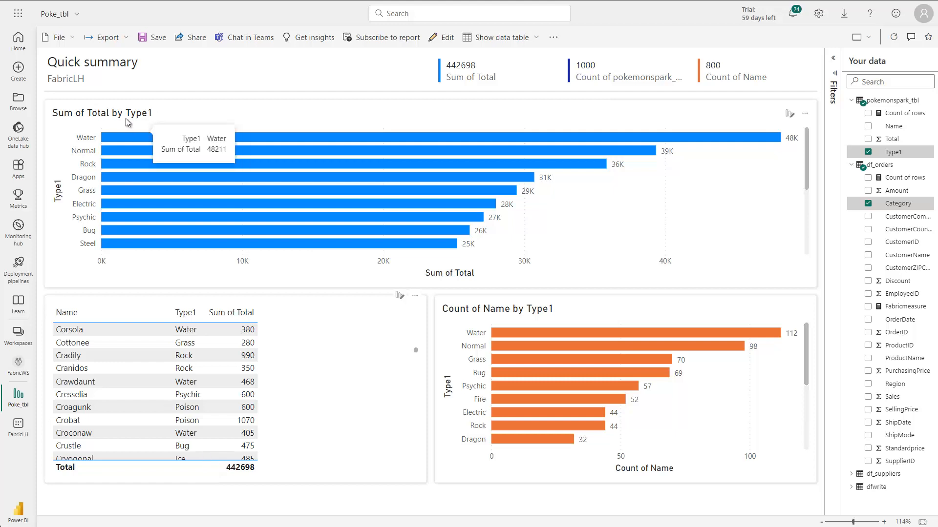
mouse_move(206, 119)
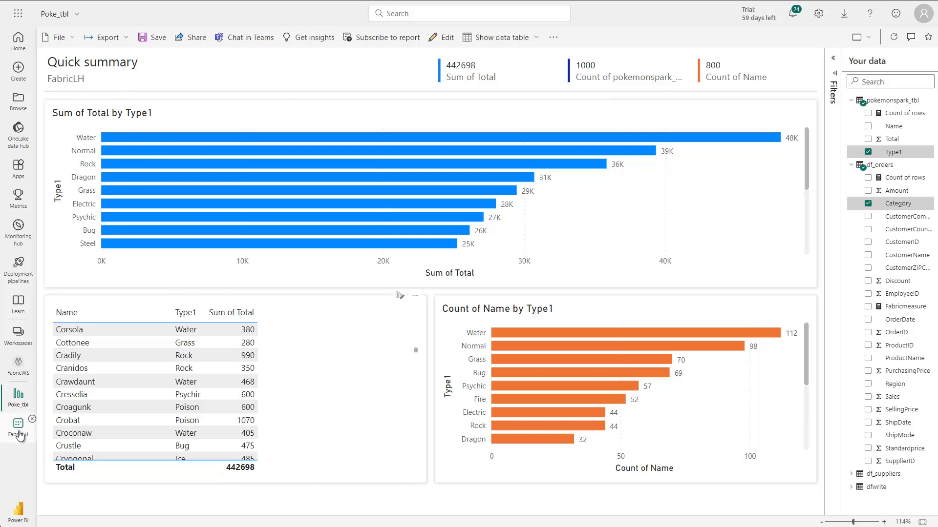
- Open the FabricLH dataset's details page with its Tables pane
left_click(17, 428)
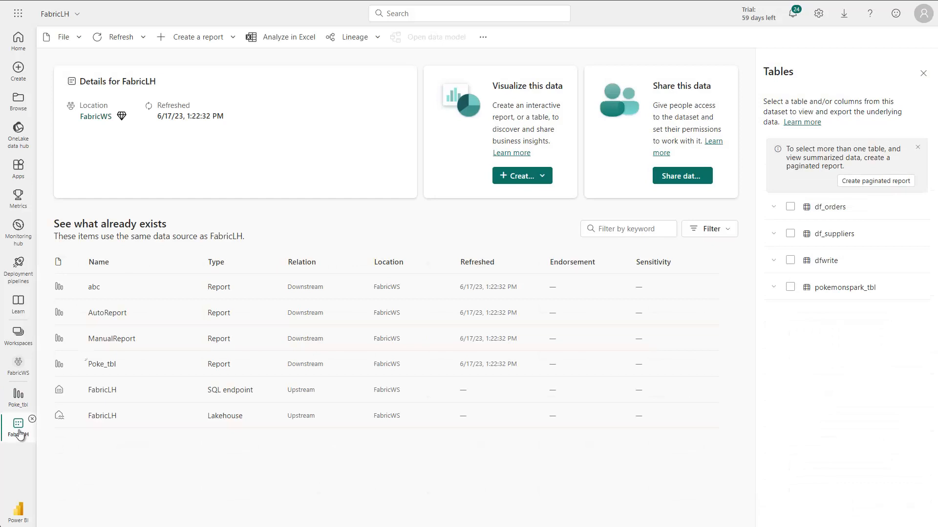
left_click(98, 262)
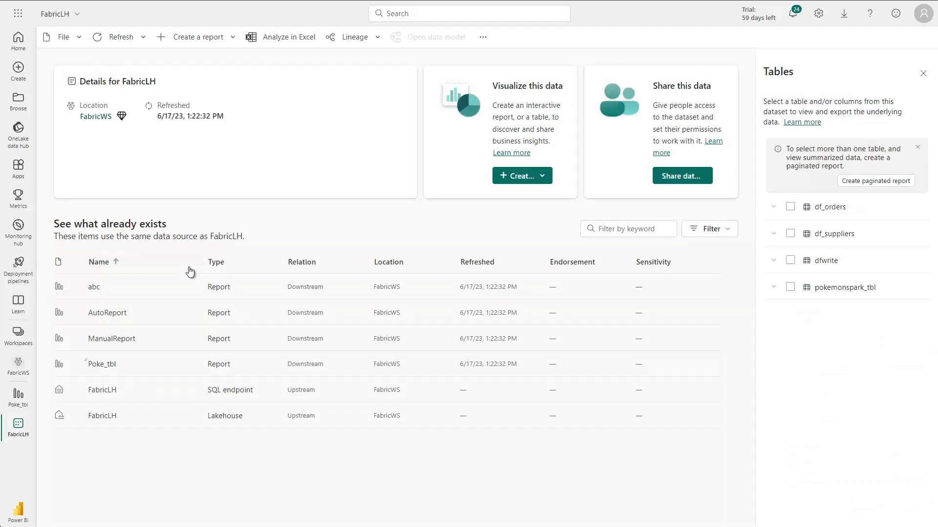
mouse_move(102, 364)
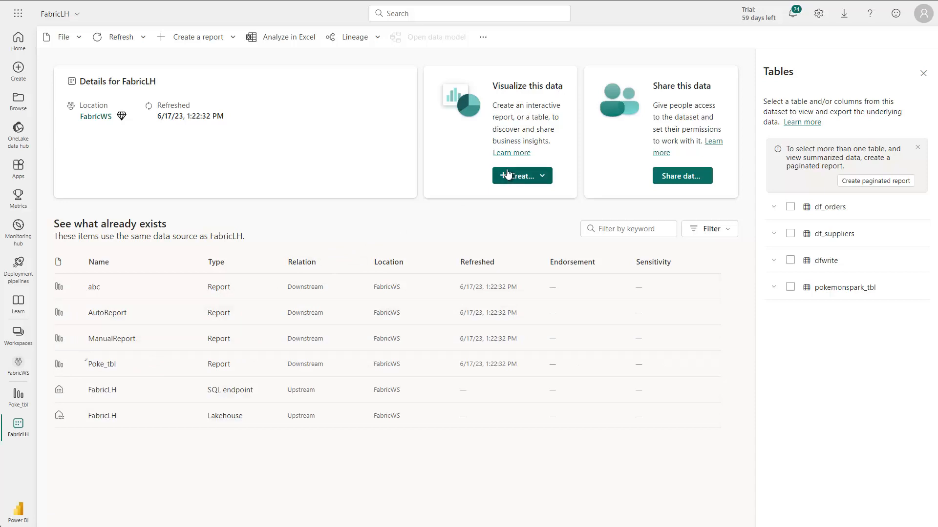
mouse_move(675, 189)
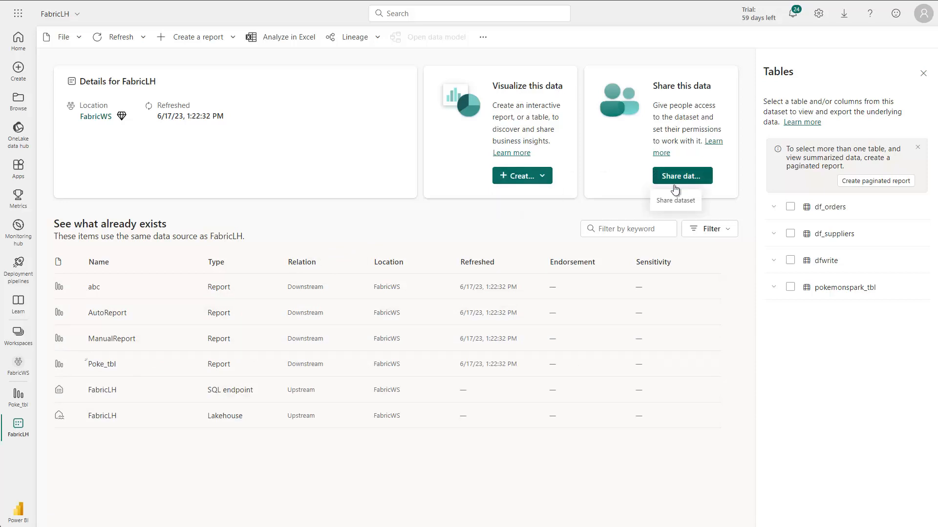
mouse_move(788, 82)
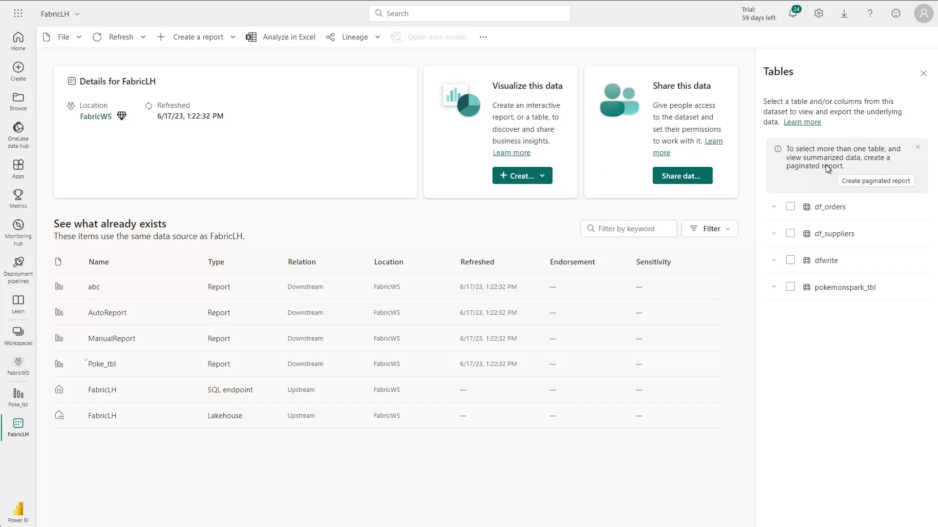
mouse_move(875, 180)
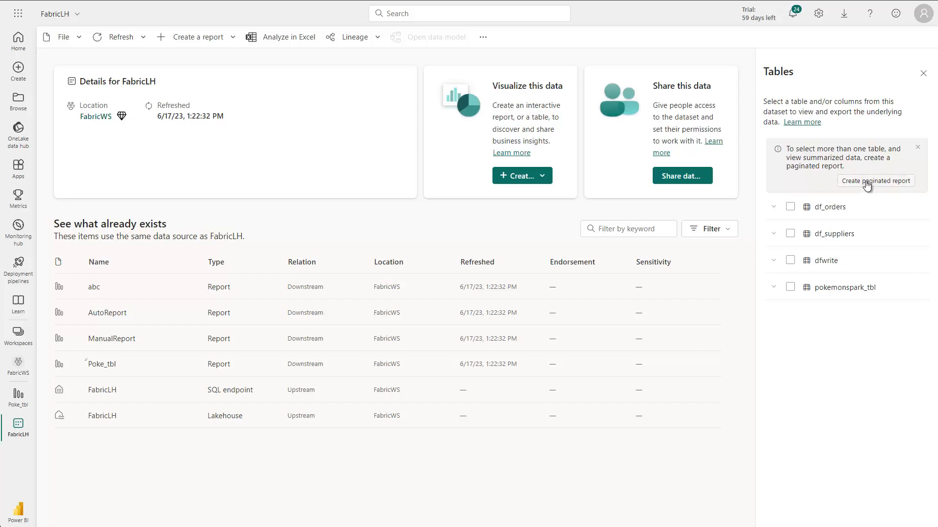
- Create a new paginated report from FabricLH and browse the df_orders fields
left_click(875, 180)
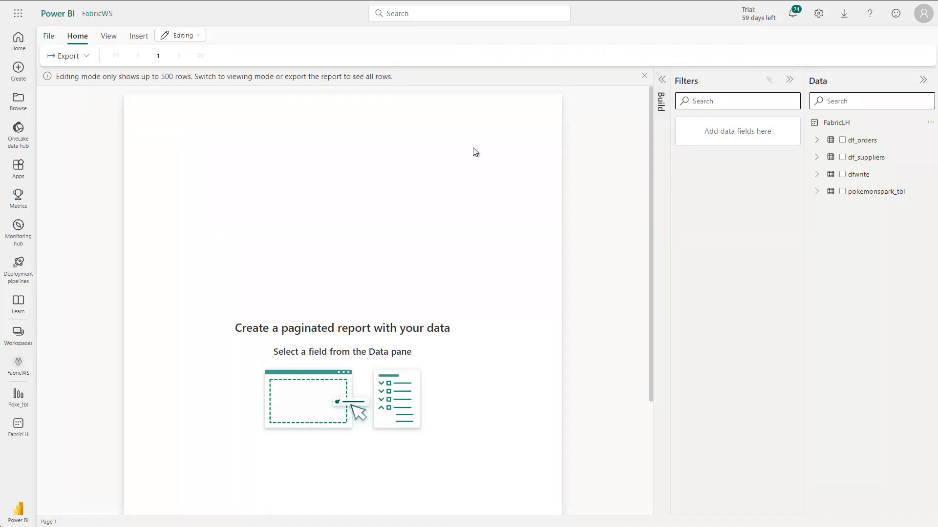
left_click(842, 140)
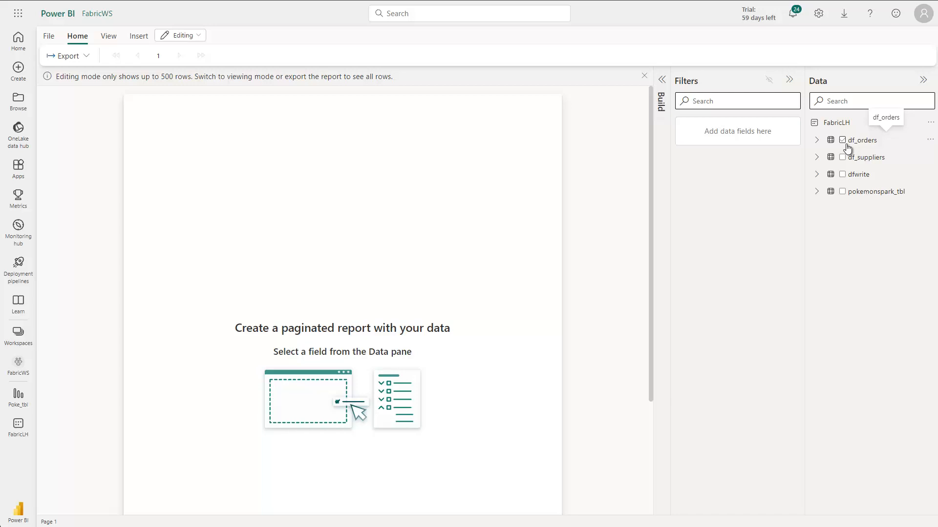
left_click(817, 140)
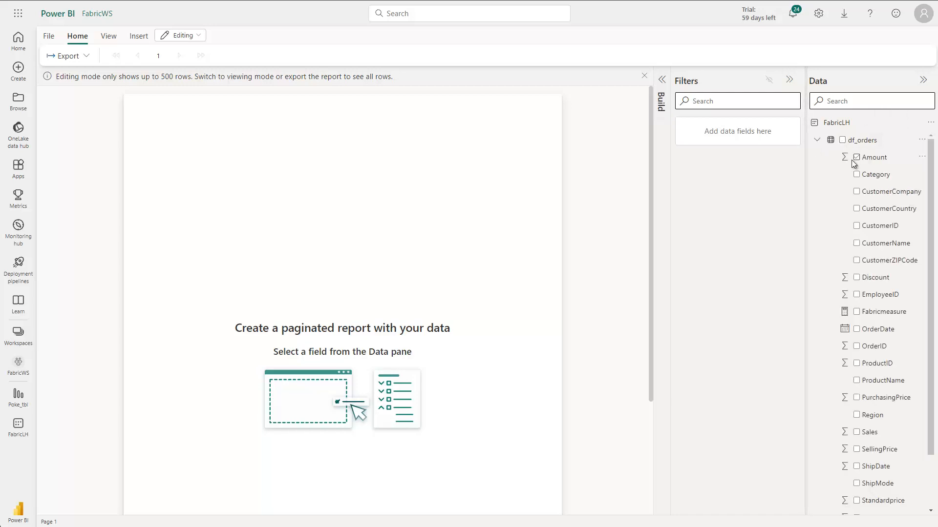
left_click(855, 157)
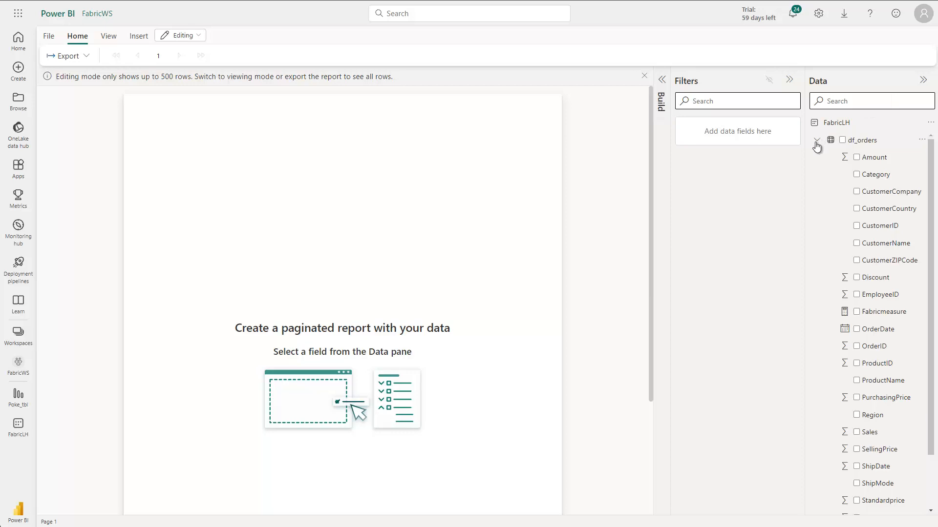
left_click(817, 139)
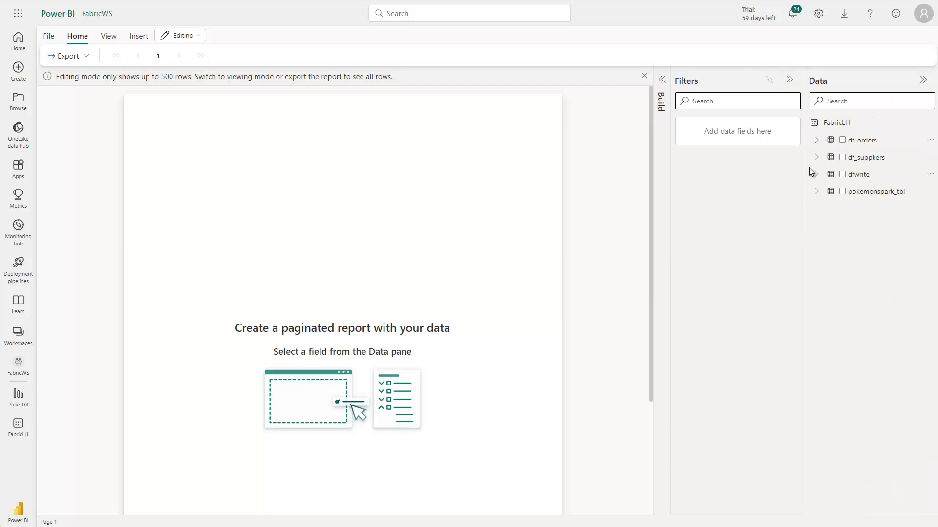
mouse_move(820, 196)
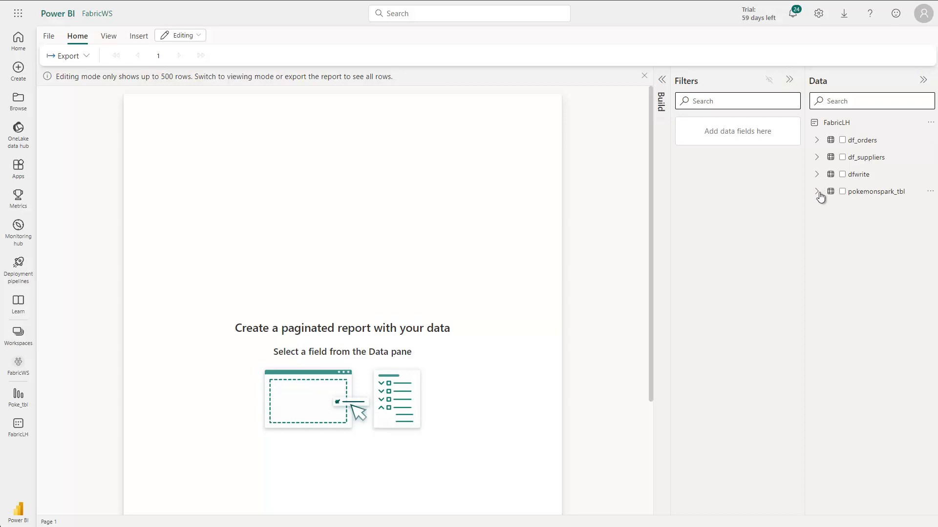
- Expand pokemonspark_tbl to show its Name, Total and Type1 fields
left_click(817, 191)
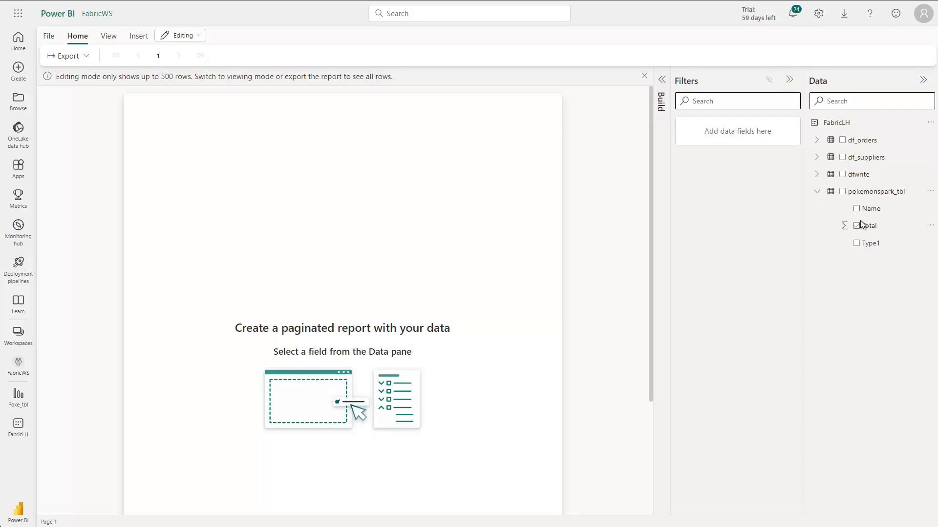
left_click(857, 244)
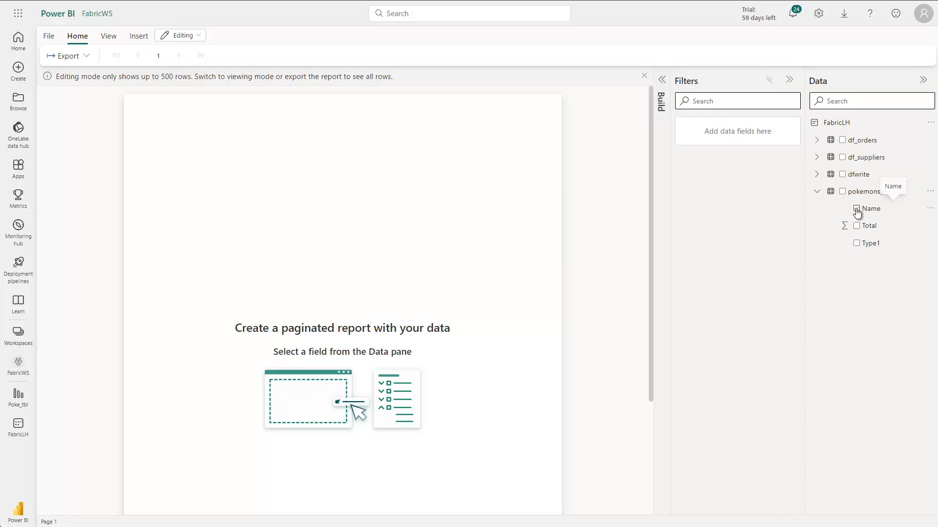
- Add the Name, Type1 and Total fields from pokemonspark_tbl to the table
left_click(855, 208)
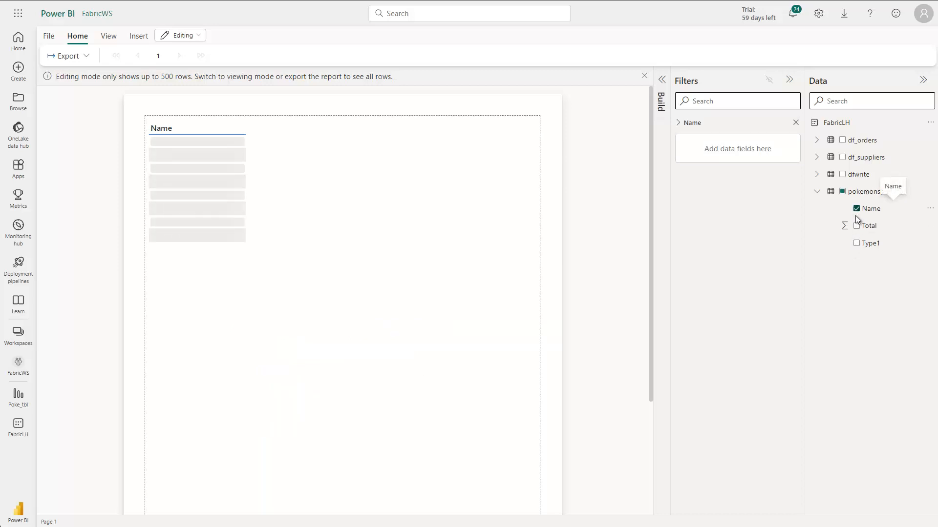
left_click(856, 243)
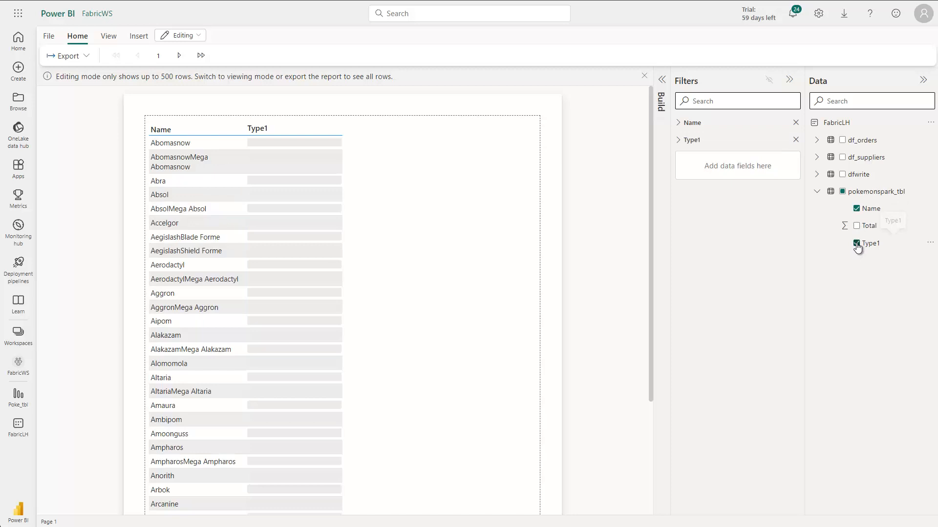
left_click(857, 243)
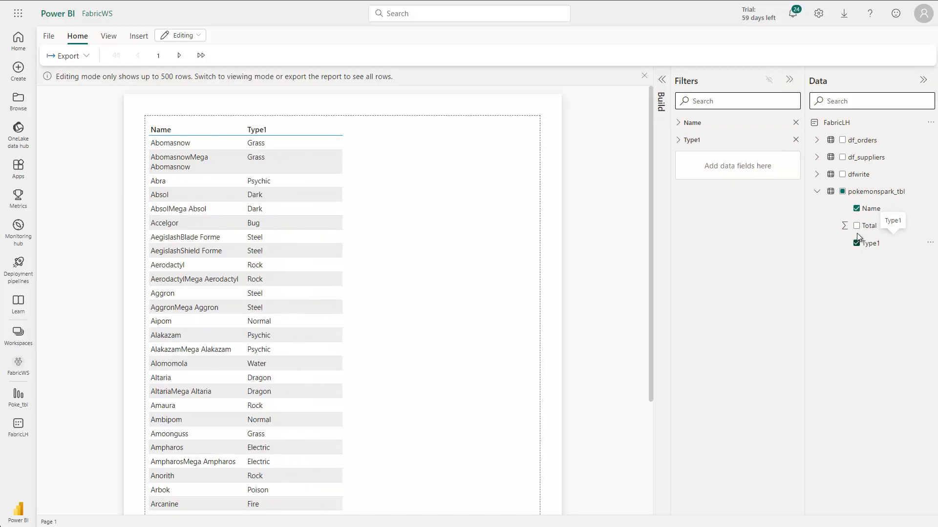
left_click(849, 225)
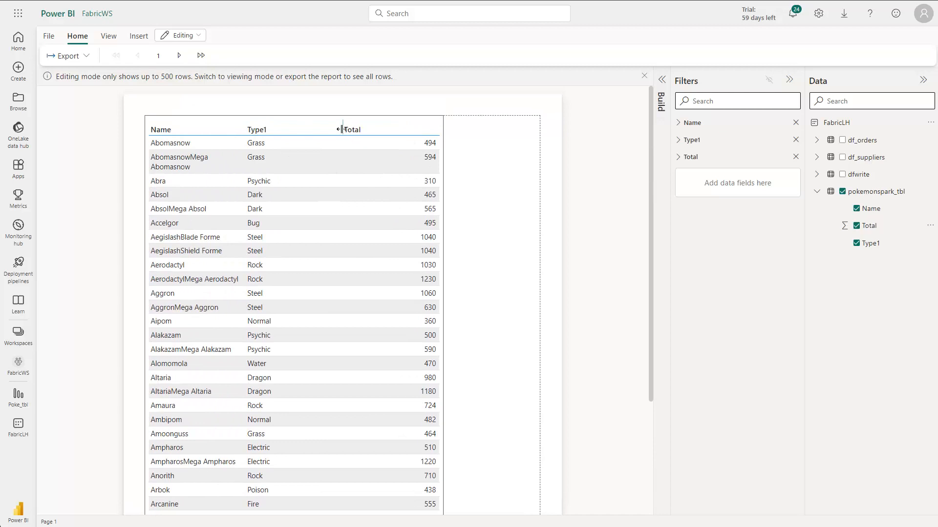
mouse_move(394, 129)
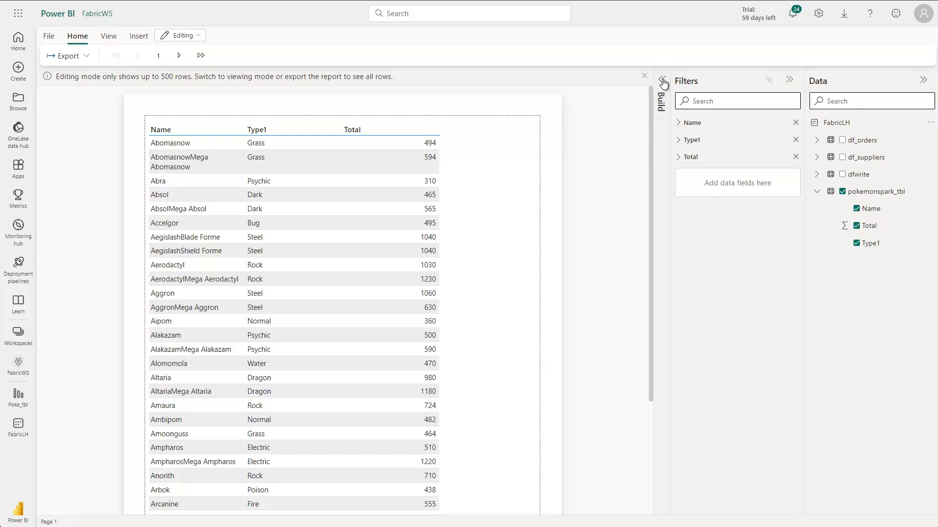
- Apply the Minimal style to the table in the Build pane's Format settings
left_click(661, 87)
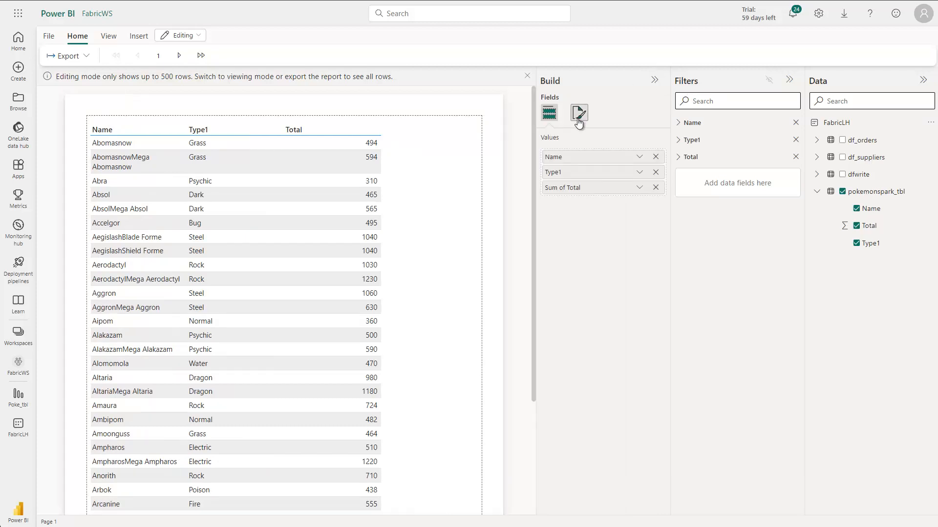
left_click(577, 114)
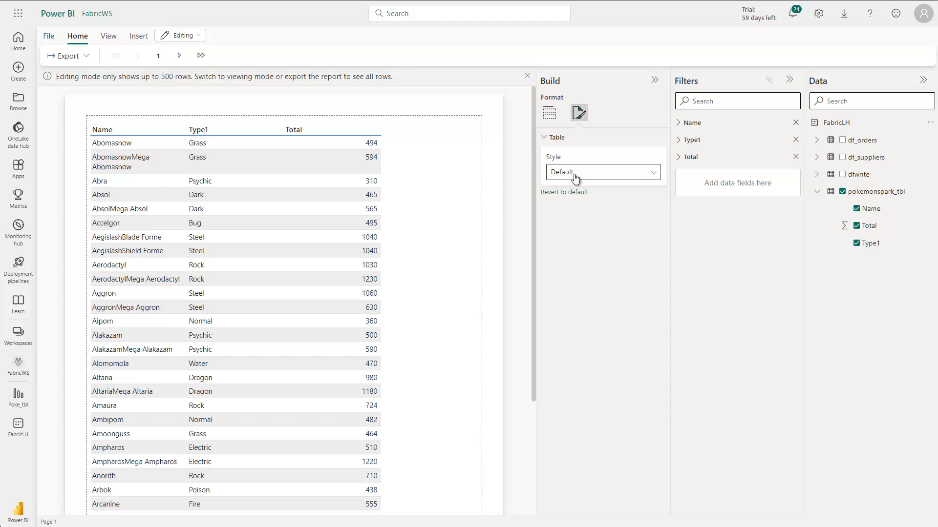
left_click(602, 172)
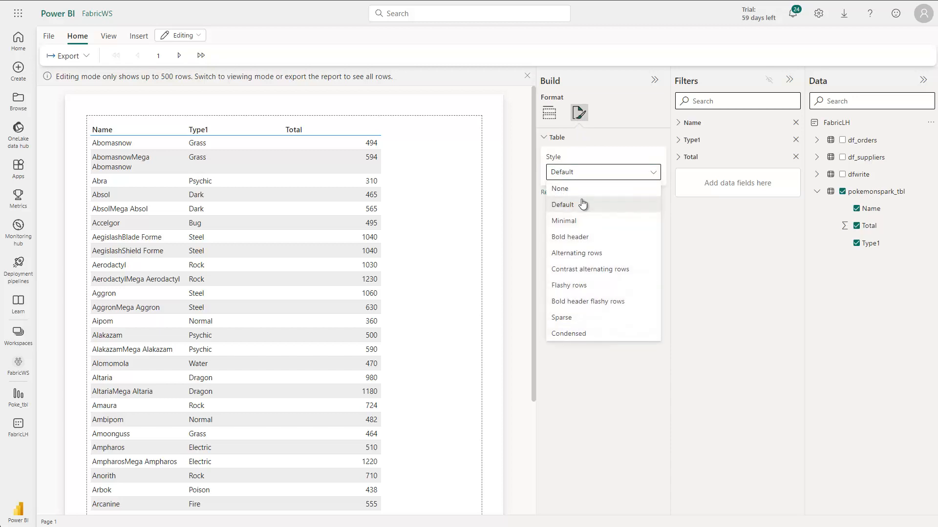
mouse_move(582, 220)
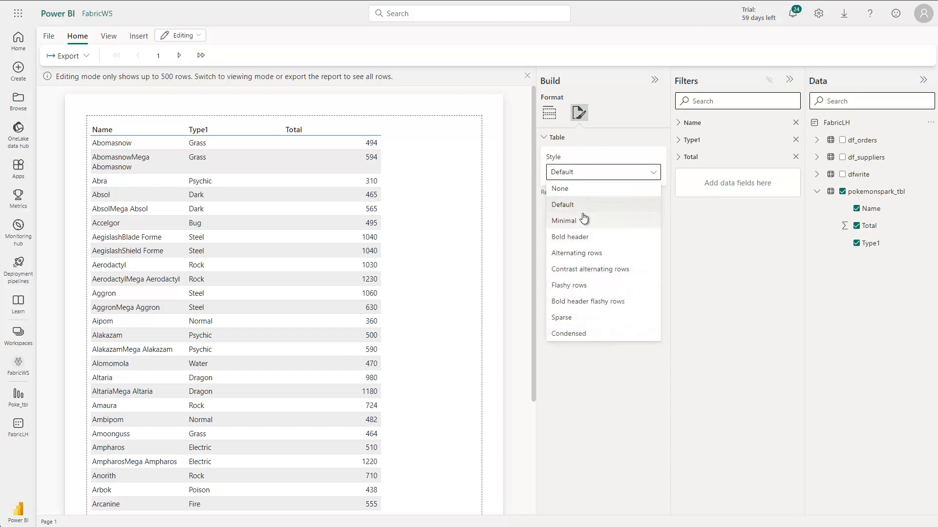
mouse_move(566, 220)
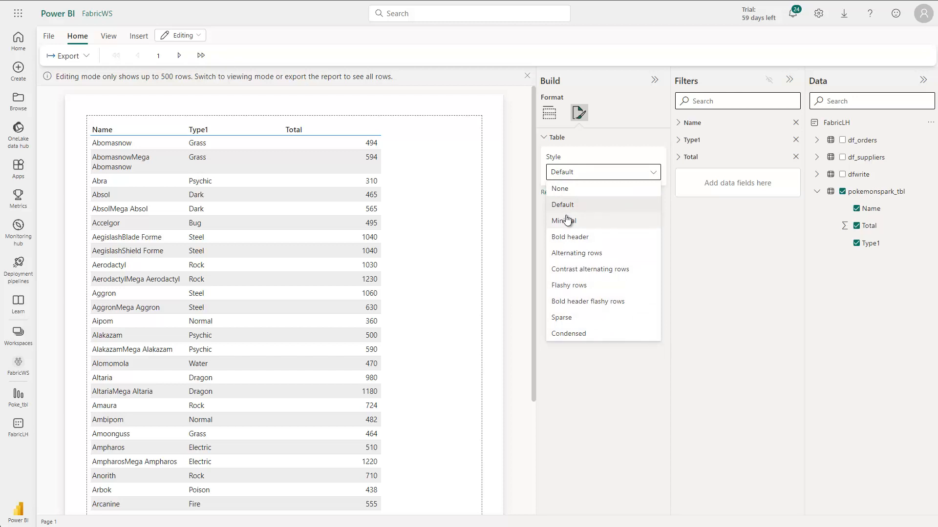
mouse_move(582, 235)
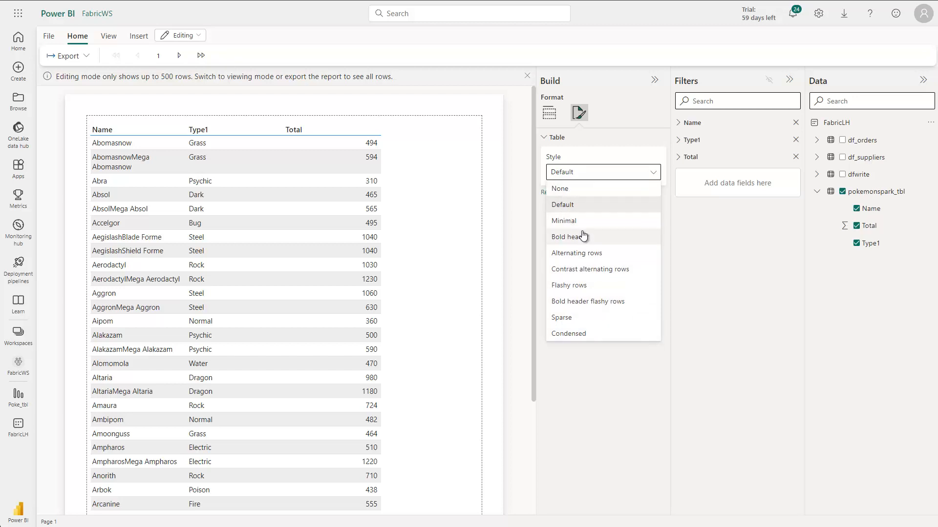
left_click(563, 220)
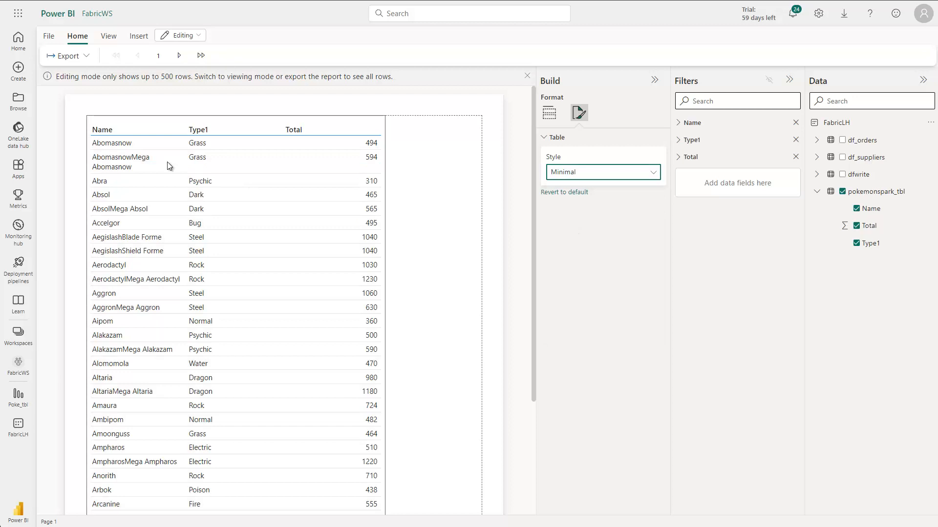
mouse_move(243, 151)
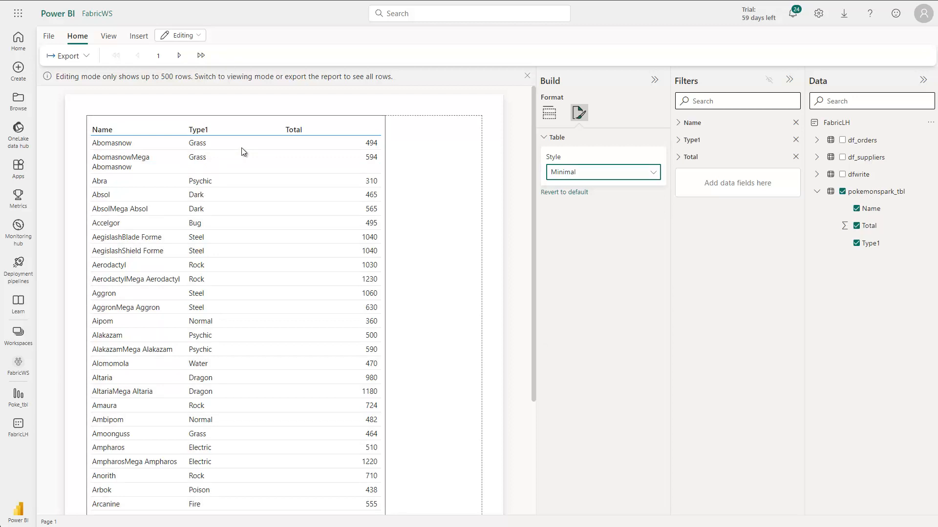
left_click(547, 112)
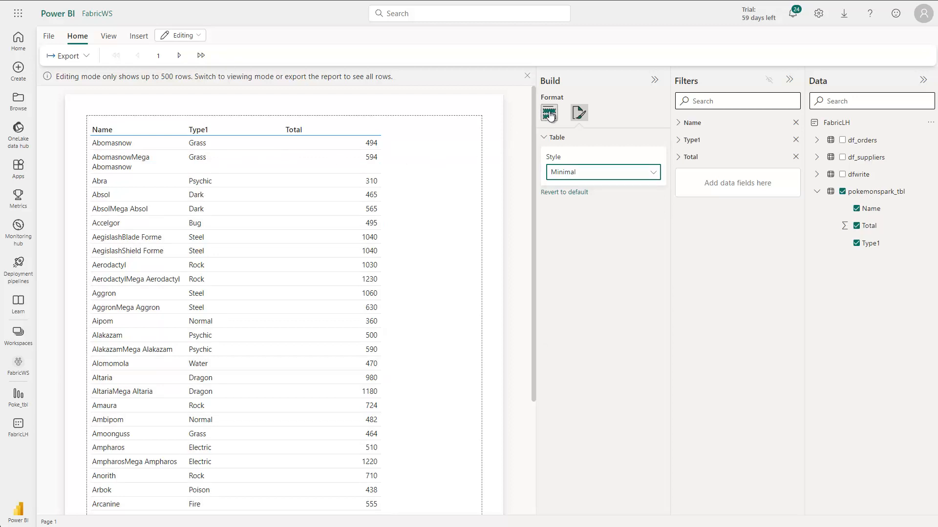
- Return to the Fields list and confirm Total stays aggregated as Sum
left_click(548, 112)
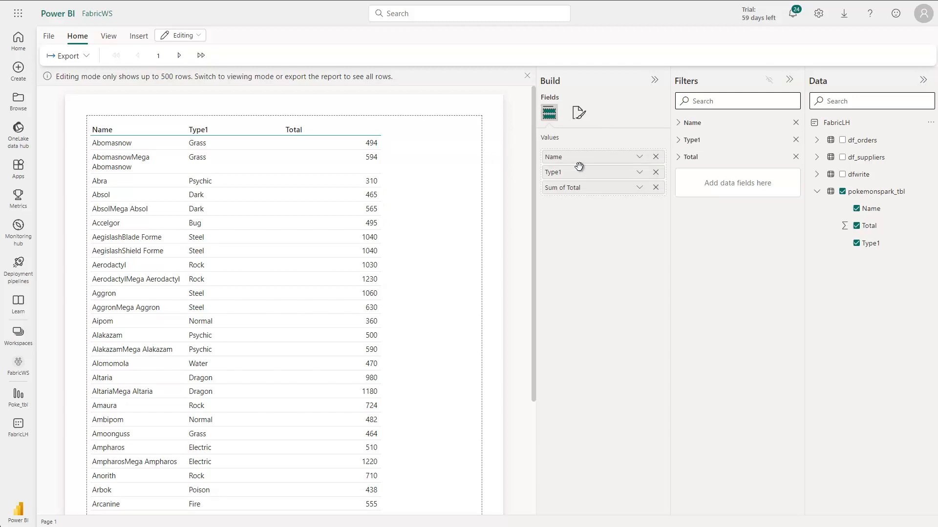
mouse_move(636, 166)
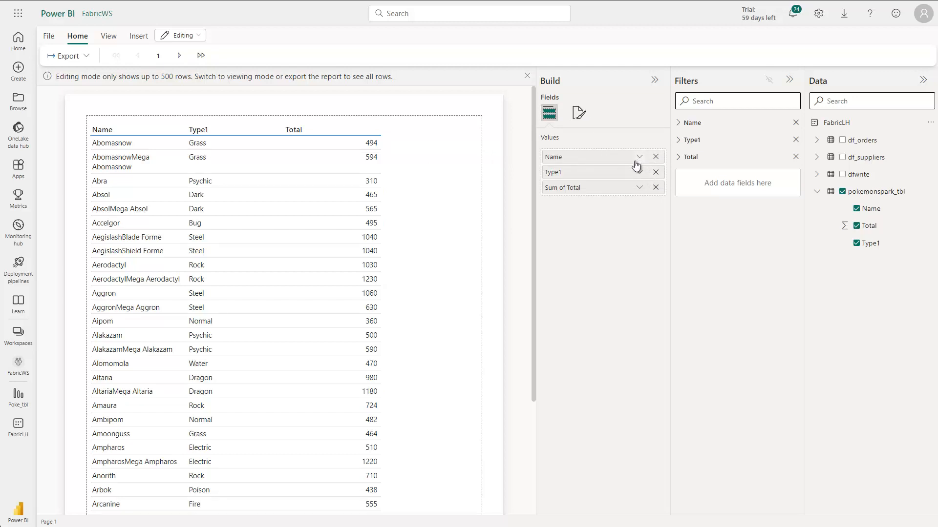
left_click(639, 187)
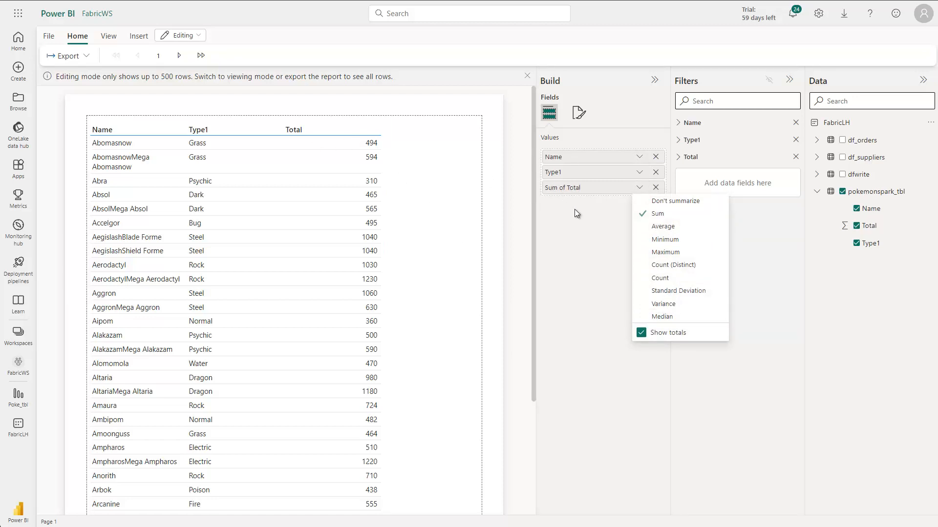
left_click(551, 203)
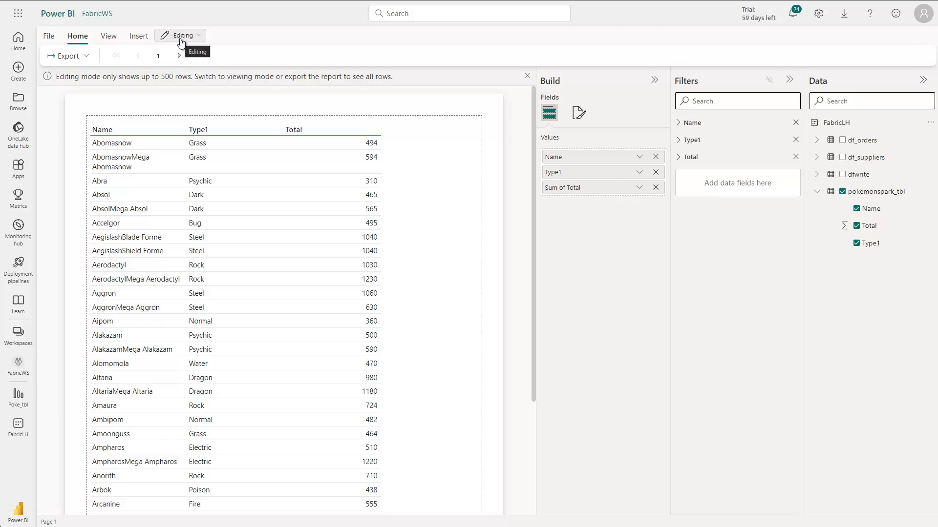
- Start inserting an image from a URL via the Insert ribbon
left_click(137, 35)
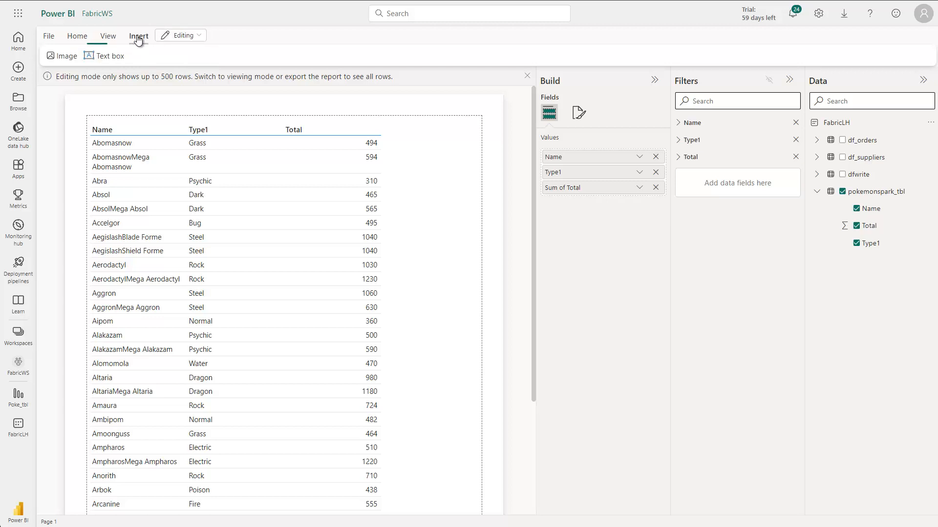
left_click(138, 35)
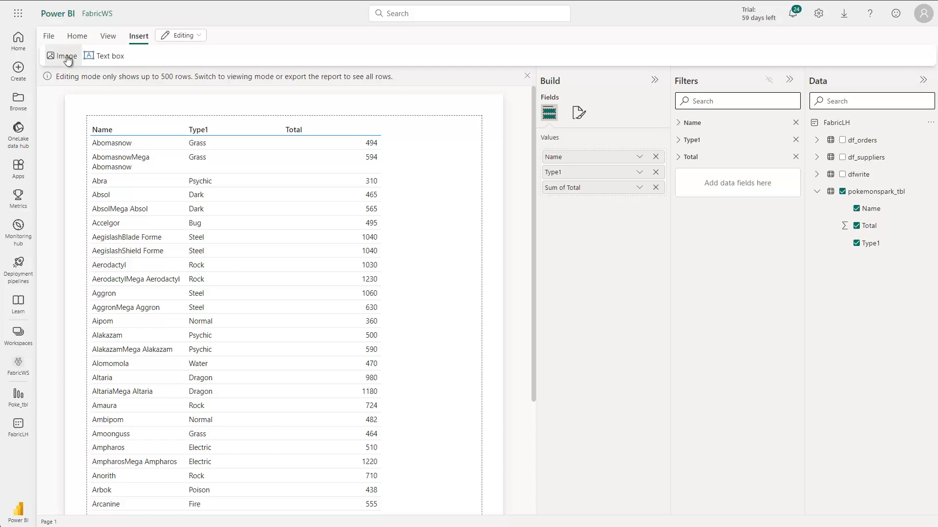
mouse_move(65, 60)
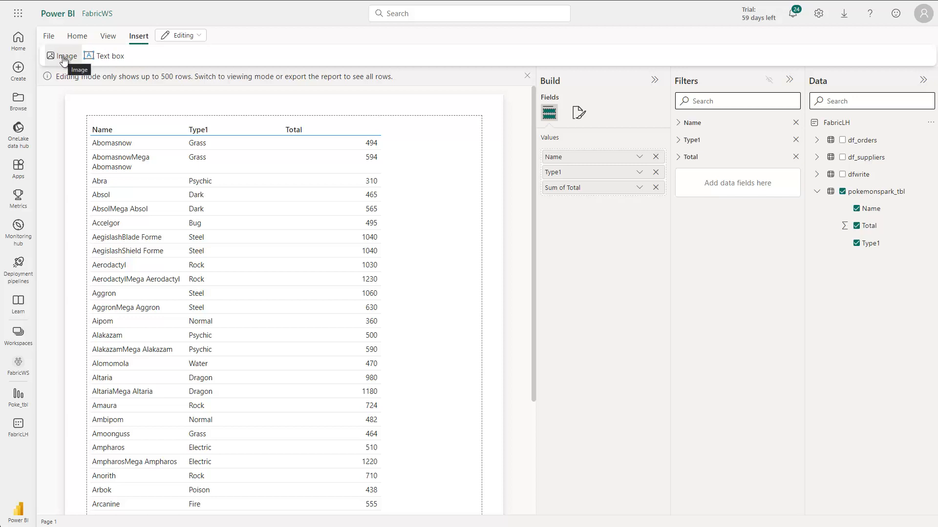
mouse_move(96, 57)
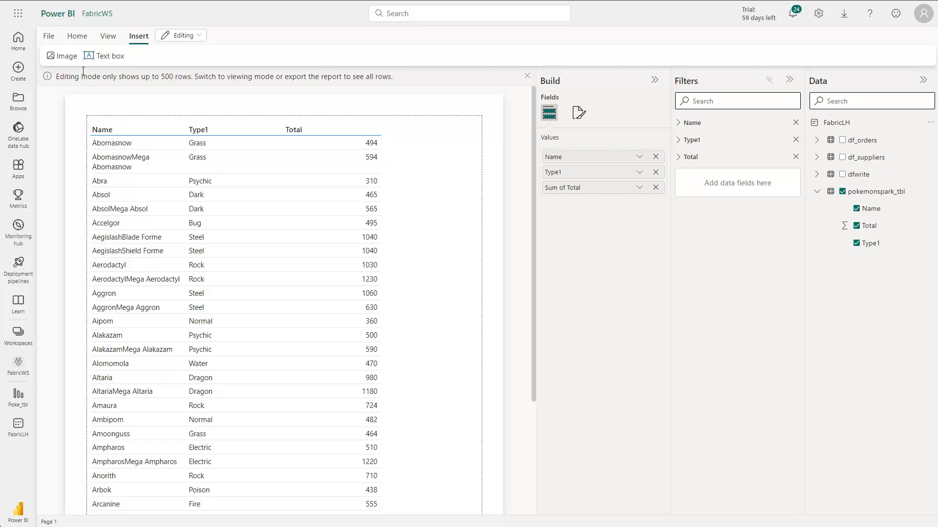
left_click(59, 56)
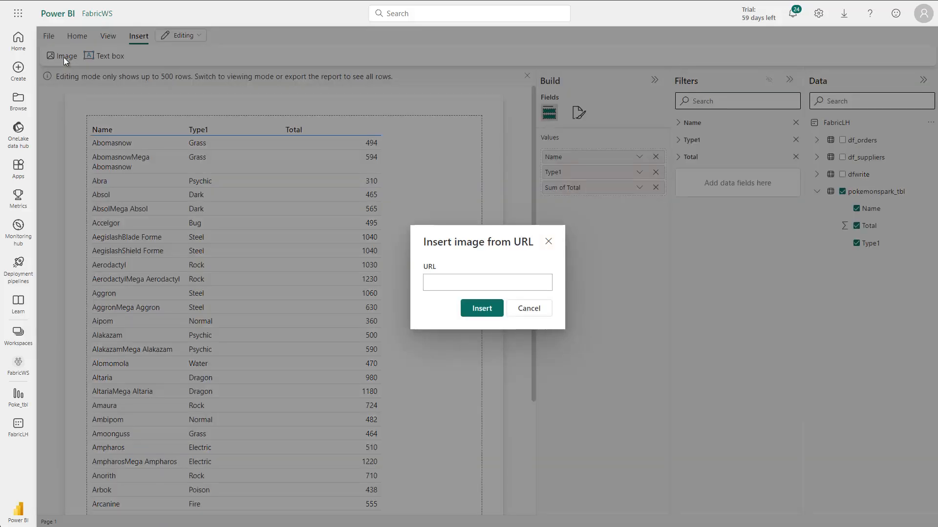
left_click(486, 282)
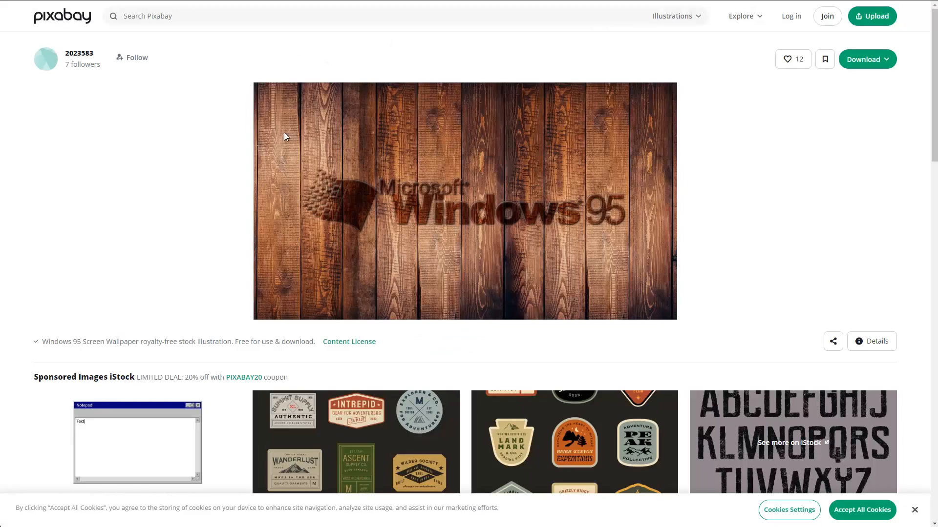
mouse_move(439, 190)
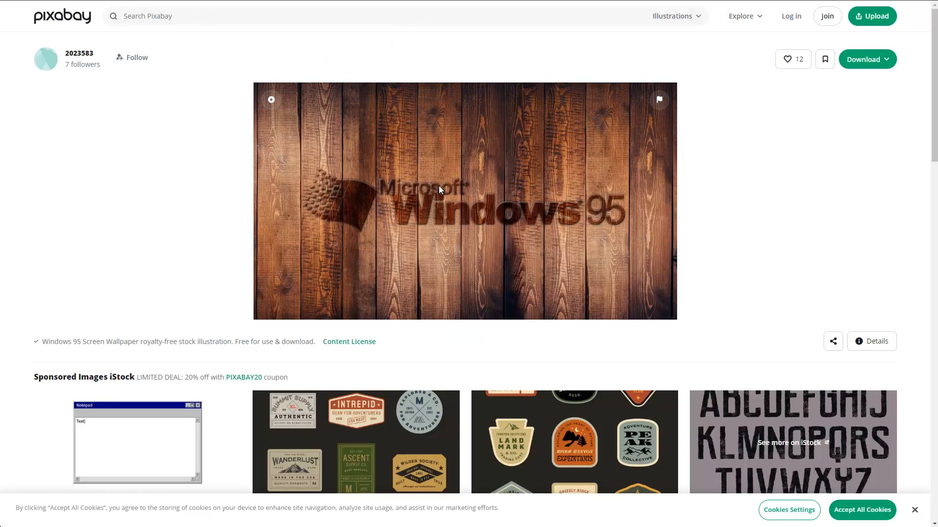
- Copy the wood Windows 95 wallpaper image's address from Pixabay
right_click(439, 190)
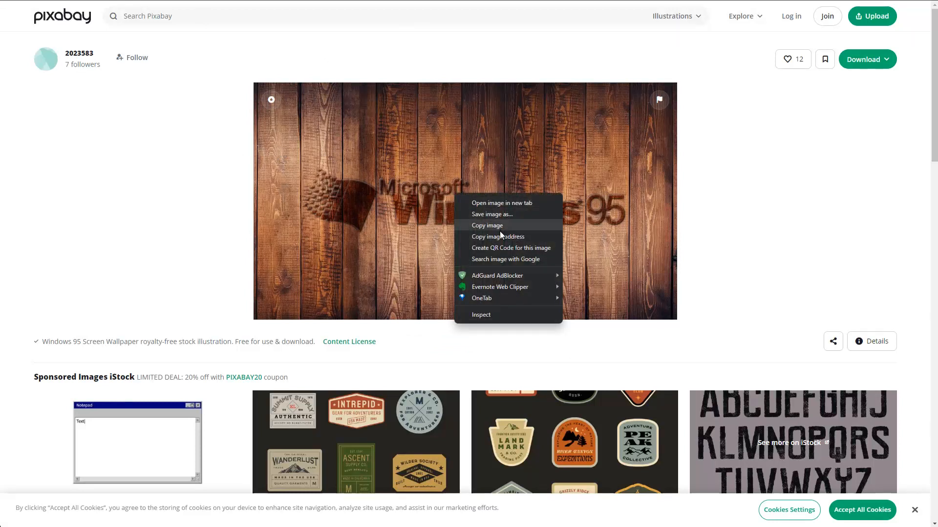
left_click(221, 90)
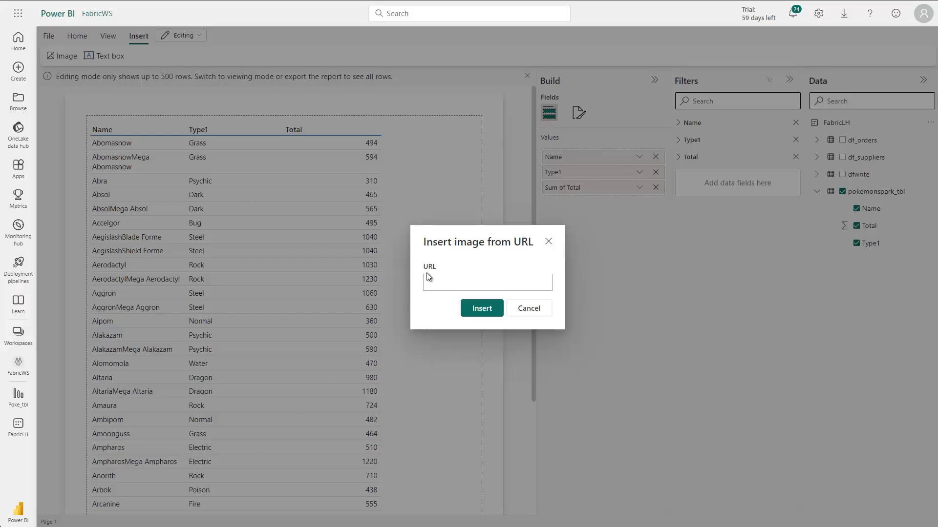
- Insert the windows-95 wood image from the pasted URL and place it at the header's top right
type("/21/43/windows-95-1535864_1280.jpg")
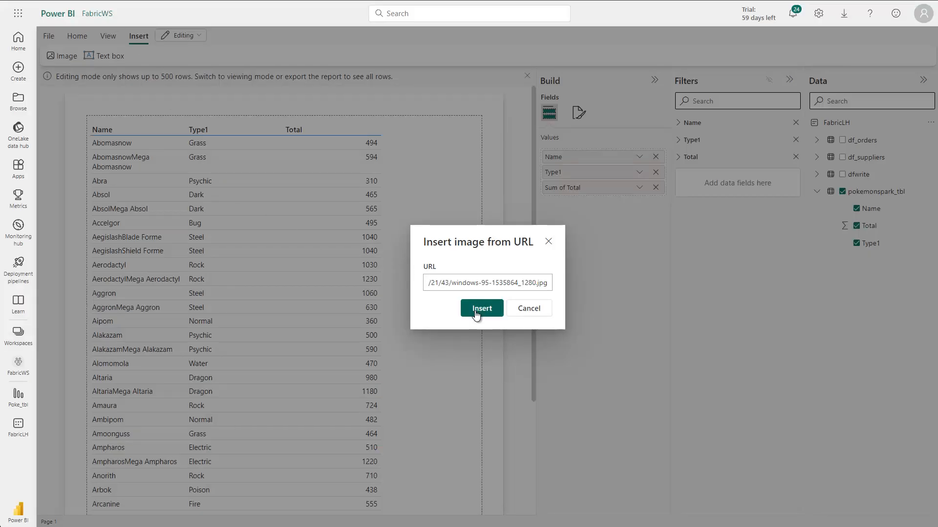
left_click(481, 307)
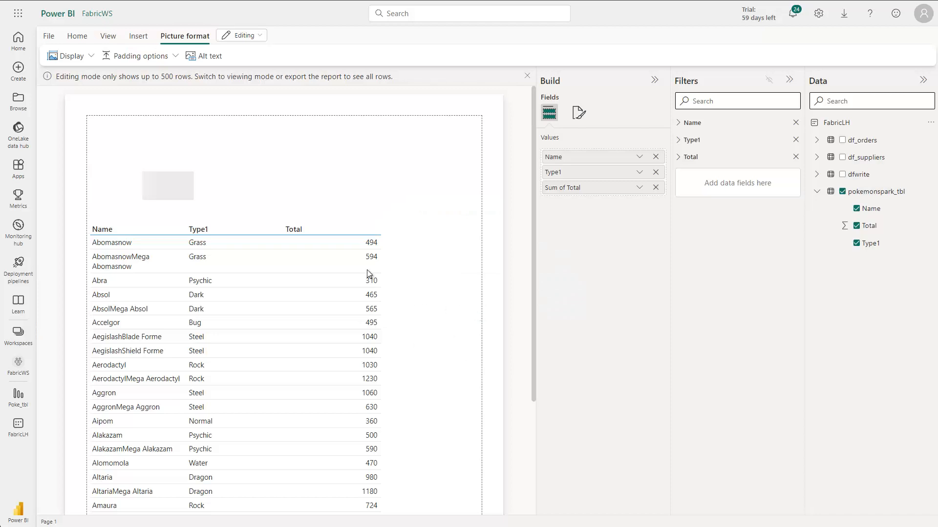
left_click(167, 185)
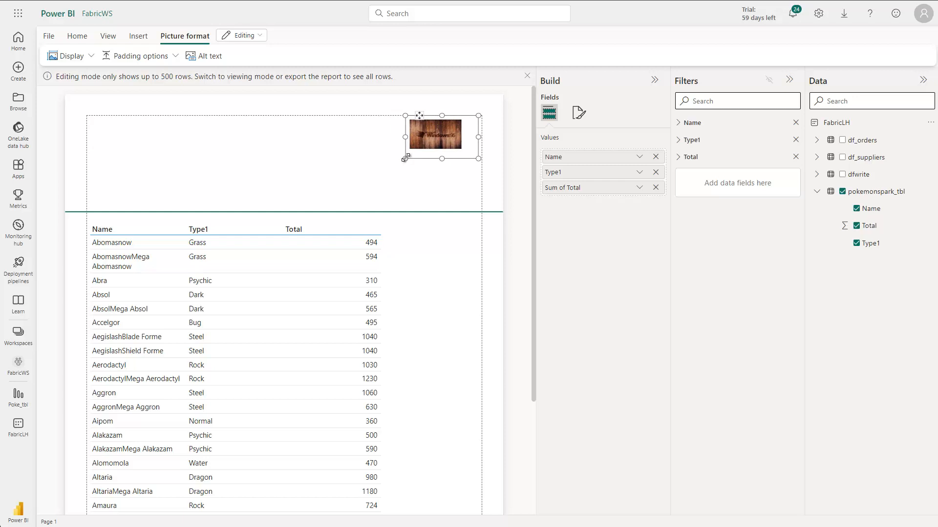
left_click_drag(442, 135, 439, 136)
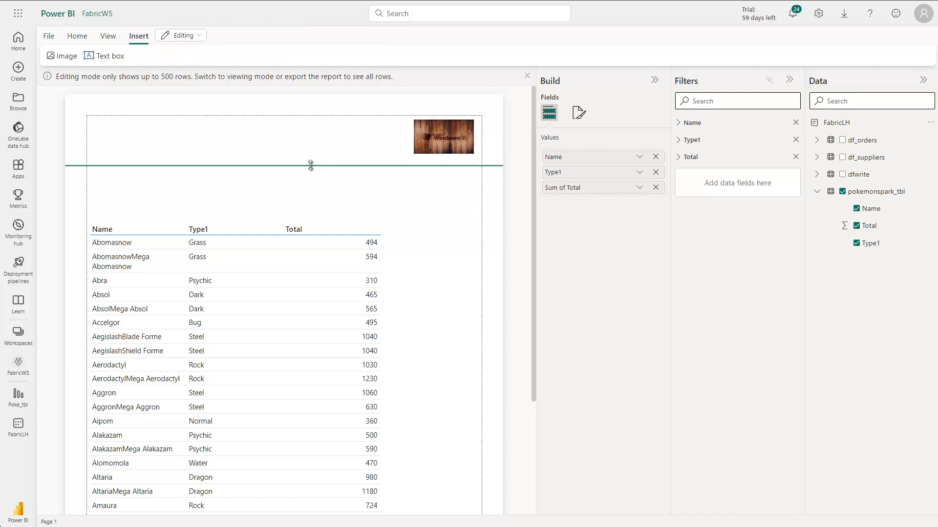
mouse_move(215, 136)
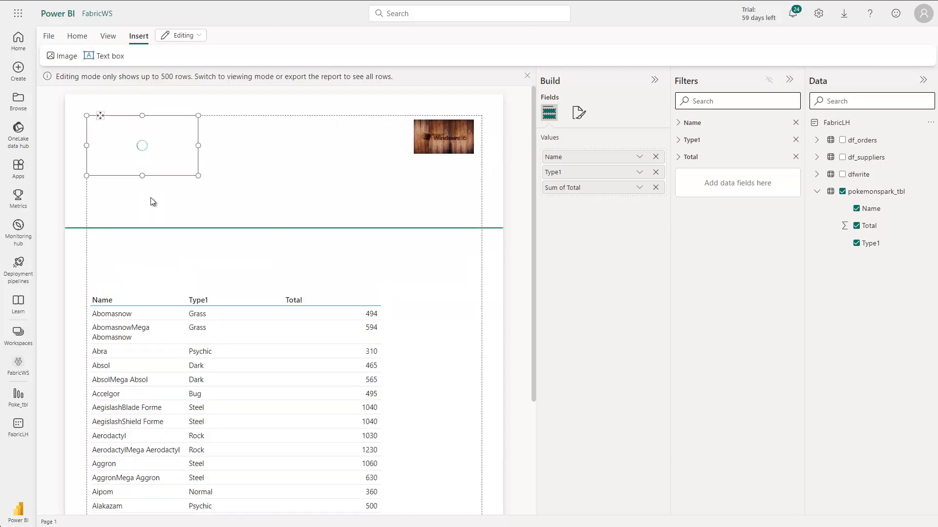
- Write 'Pokemon Table PDF Export' in a new header text box
left_click(142, 145)
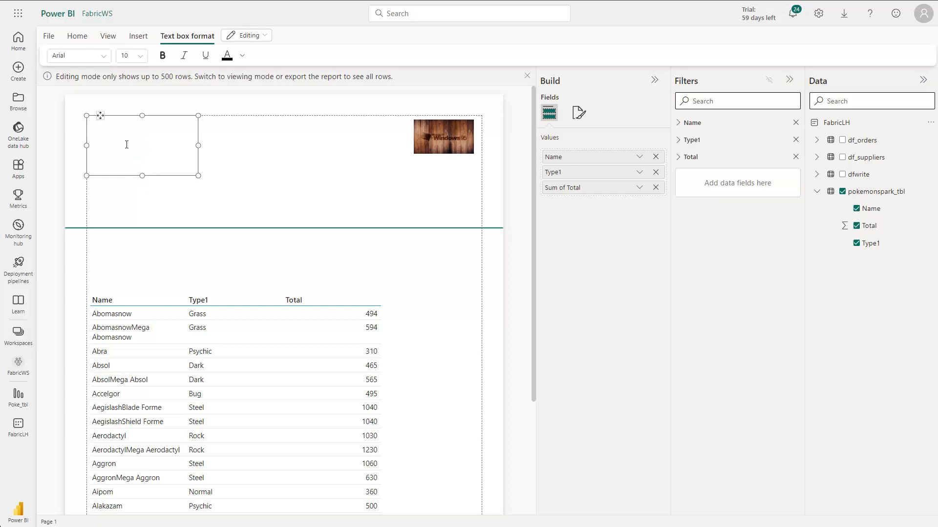
type("Pokemon")
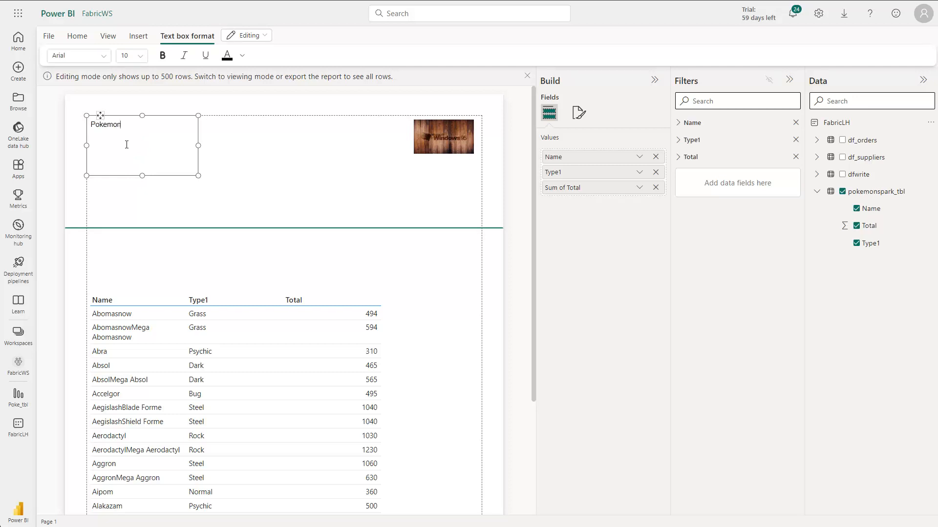
type("Table a")
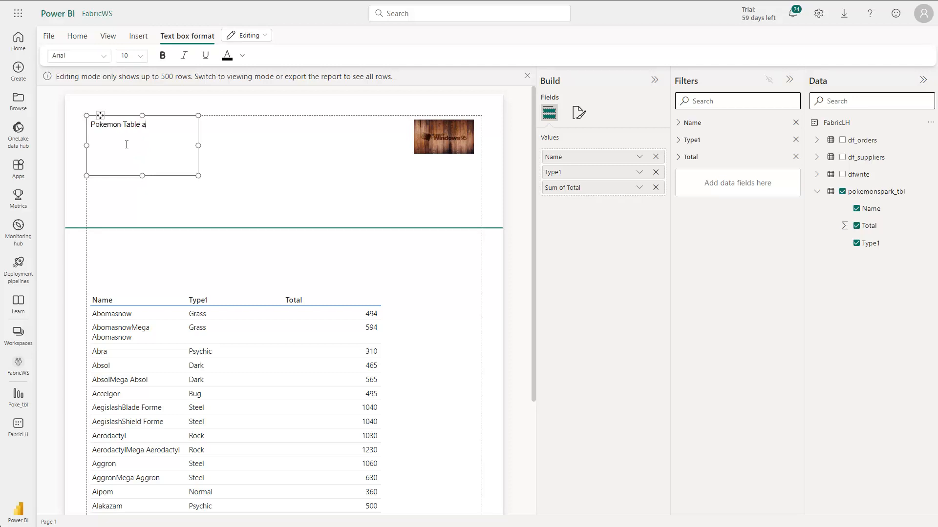
type("PDF Export")
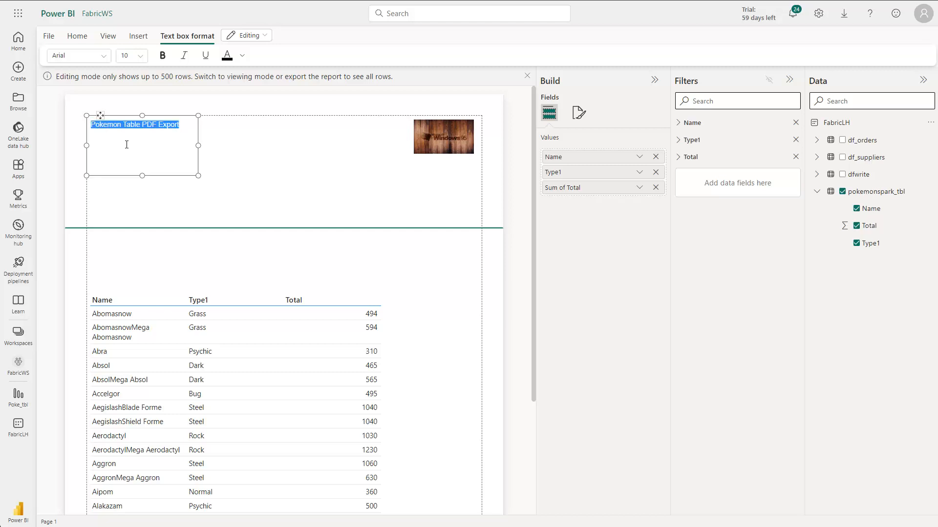
- Make the title bold at size 24 and widen the box to fit one line
left_click(162, 55)
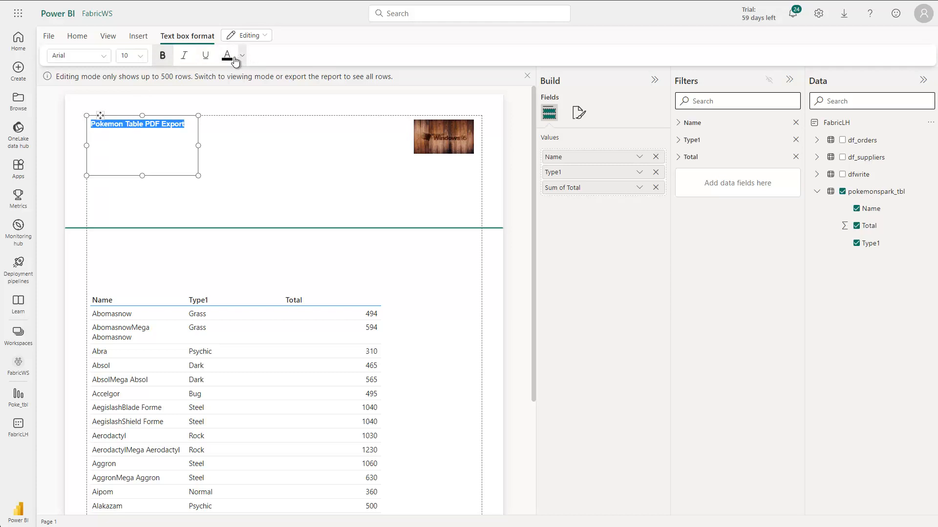
left_click(139, 55)
type("24")
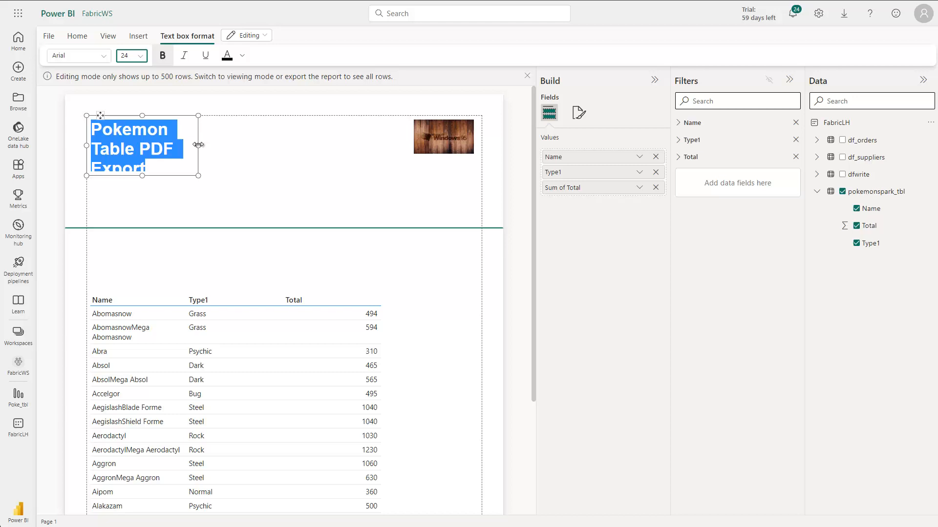
left_click_drag(197, 145, 308, 144)
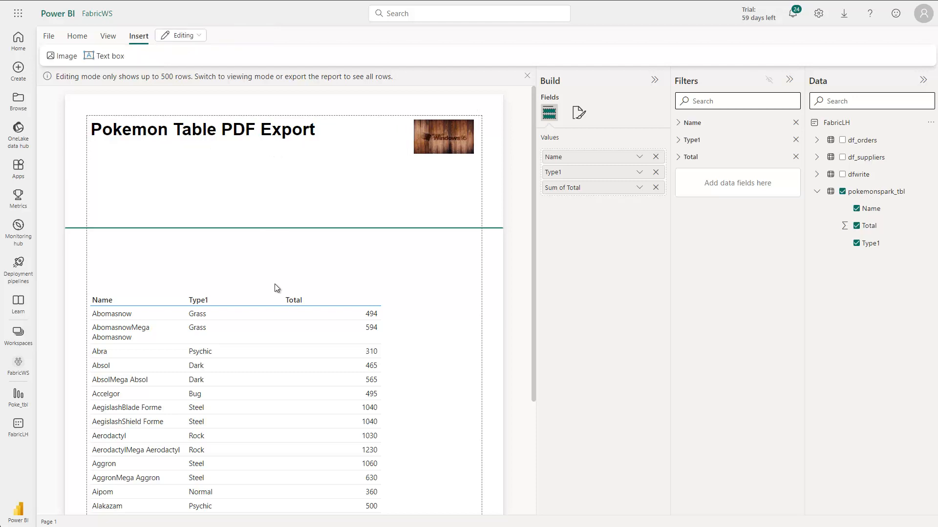
- Keep Sum as the Total aggregation and move the table up beneath the header
scroll("down", 3)
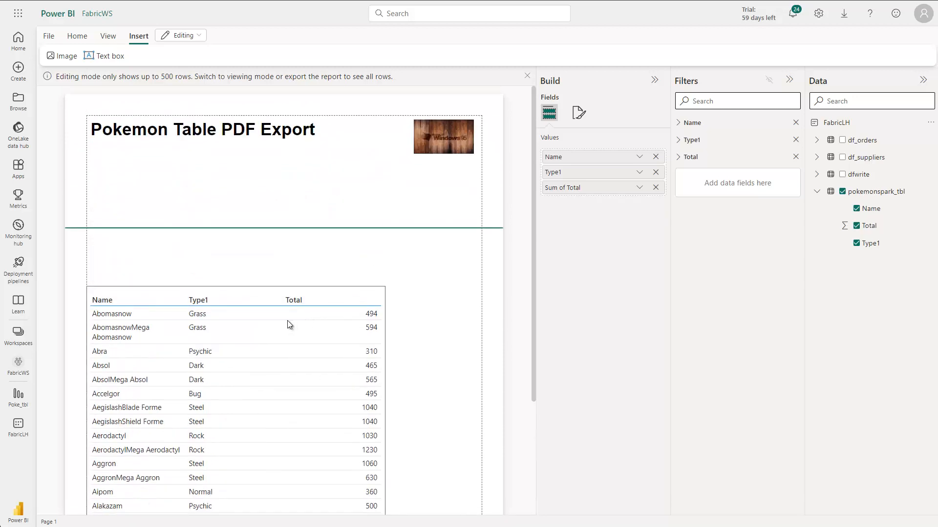
left_click(639, 188)
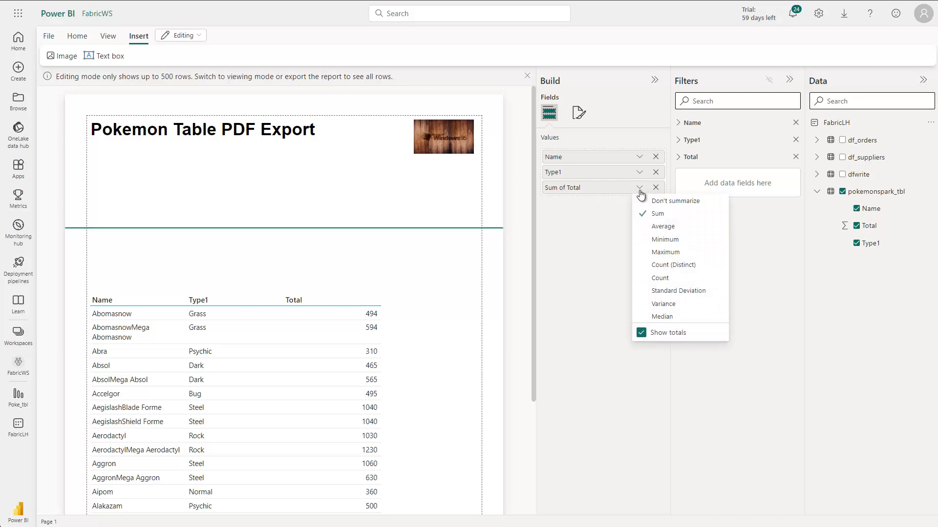
left_click(641, 332)
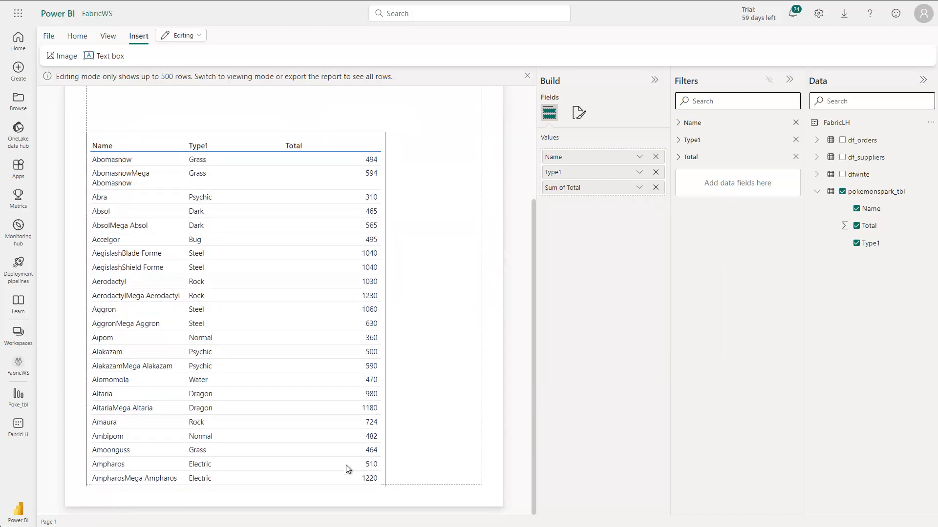
mouse_move(350, 461)
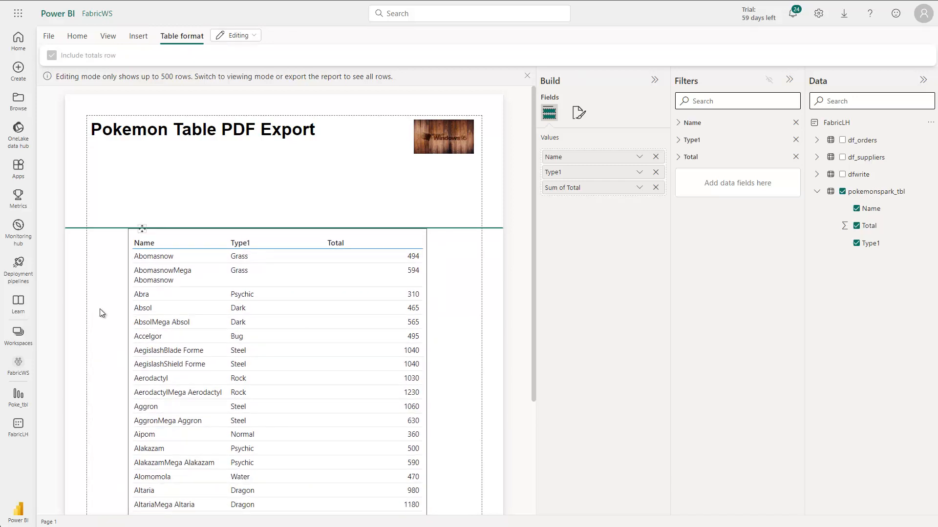
left_click(138, 35)
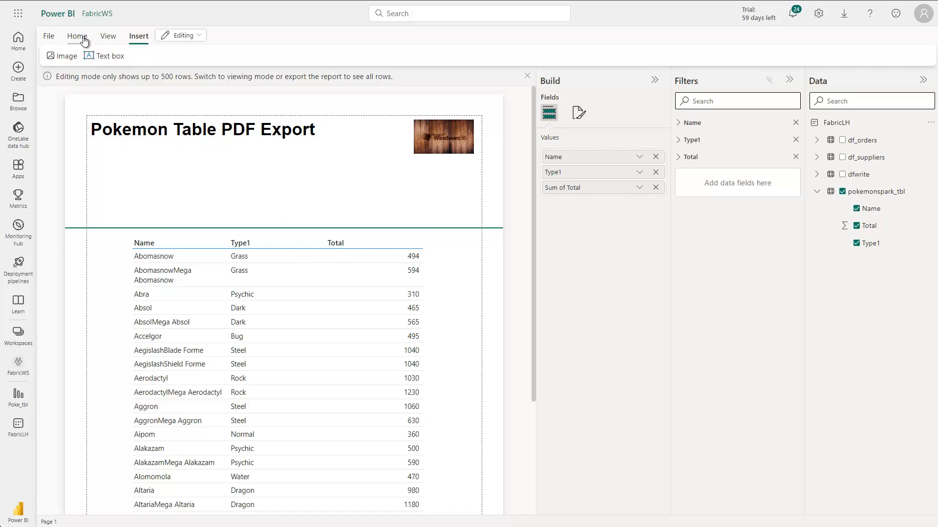
- Browse the Home export formats including PDF, then reach the editing/viewing mode choice
left_click(76, 35)
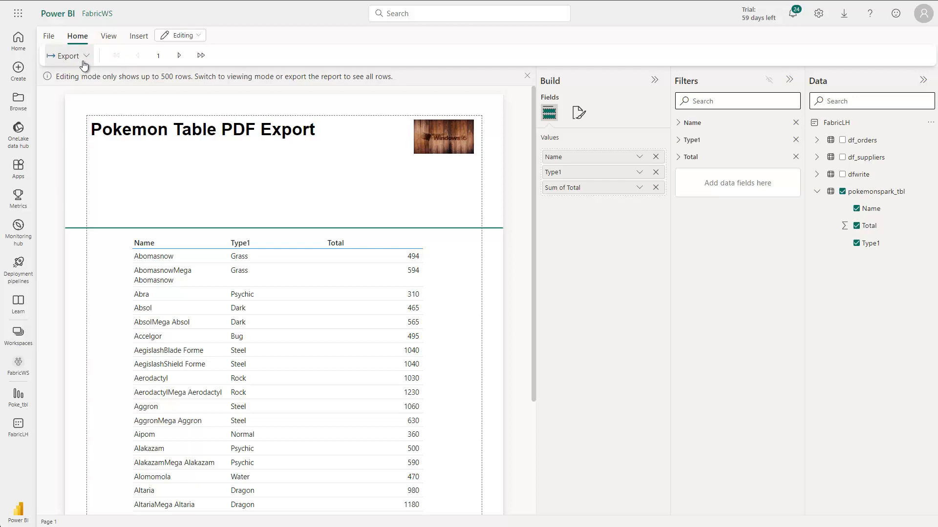
left_click(68, 54)
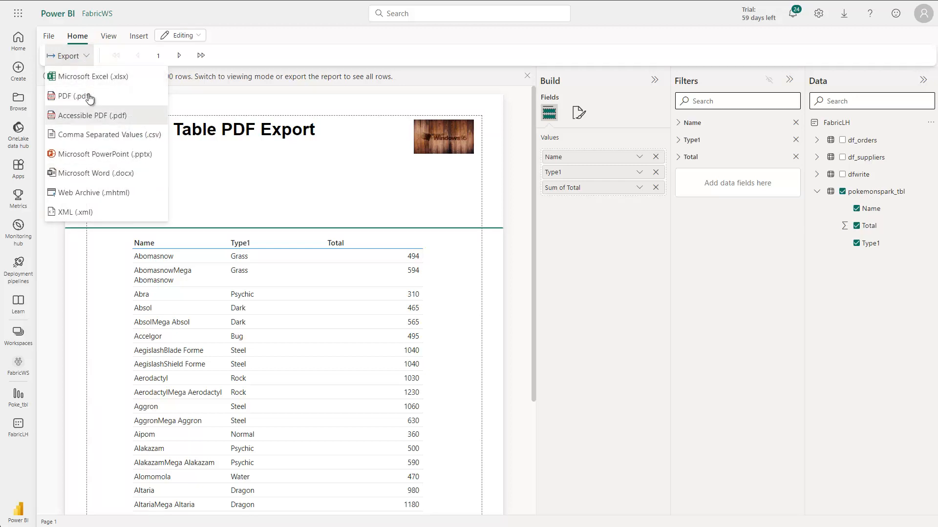
mouse_move(70, 95)
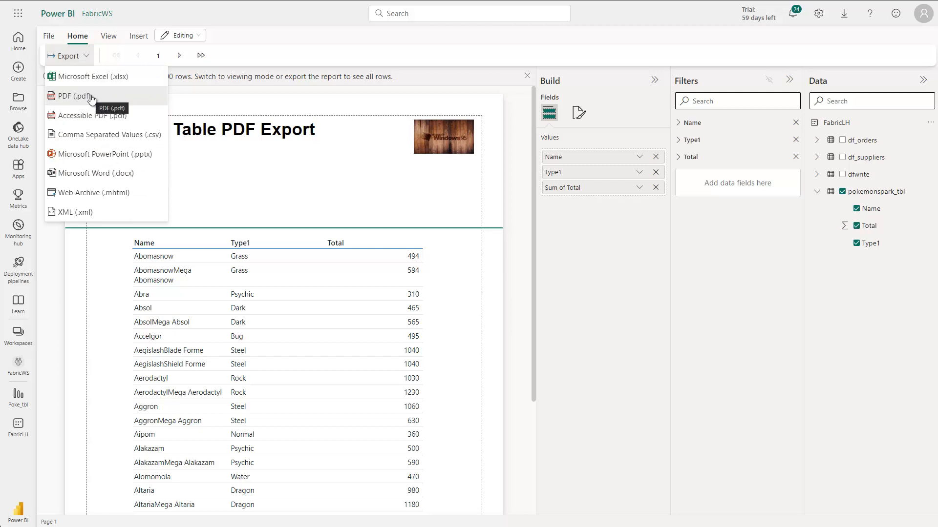
mouse_move(68, 96)
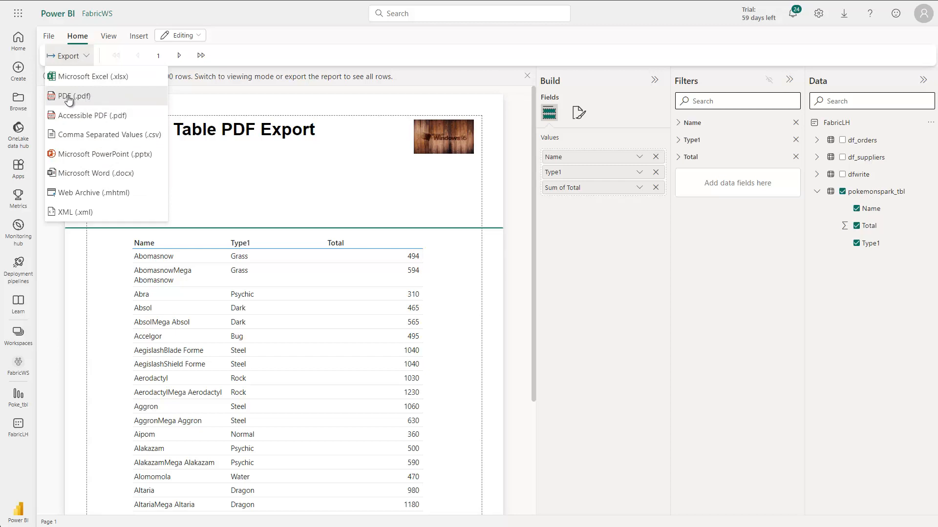
mouse_move(68, 96)
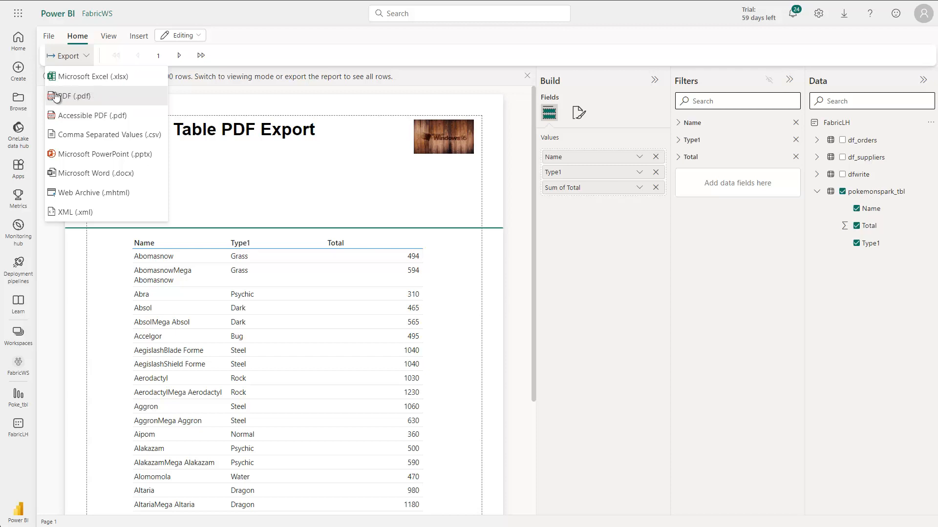
left_click(177, 35)
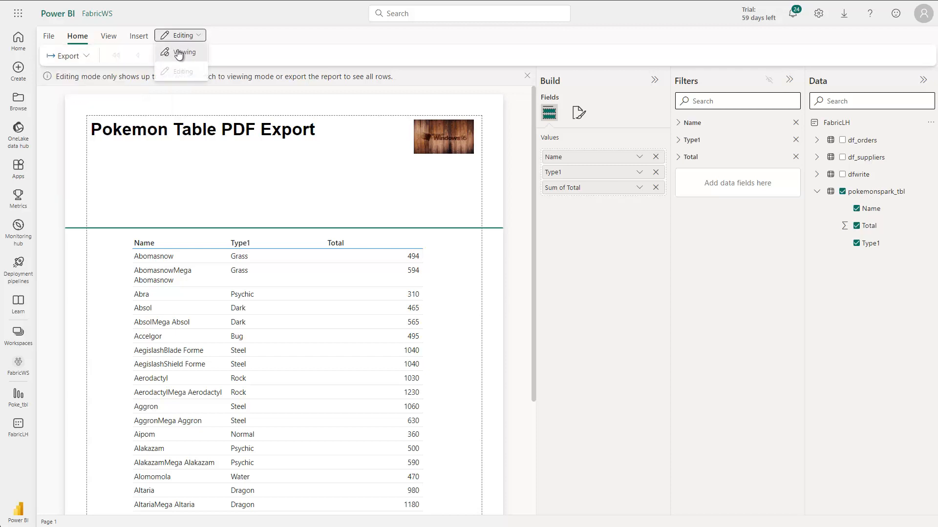
- Switch to viewing mode and save the report as PaginatedPoketbl in FabricWS
left_click(186, 51)
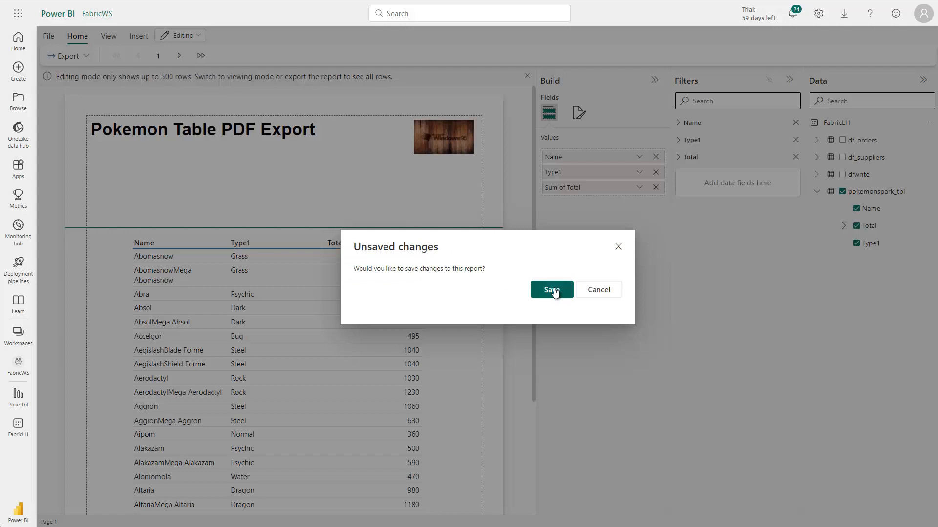
left_click(550, 289)
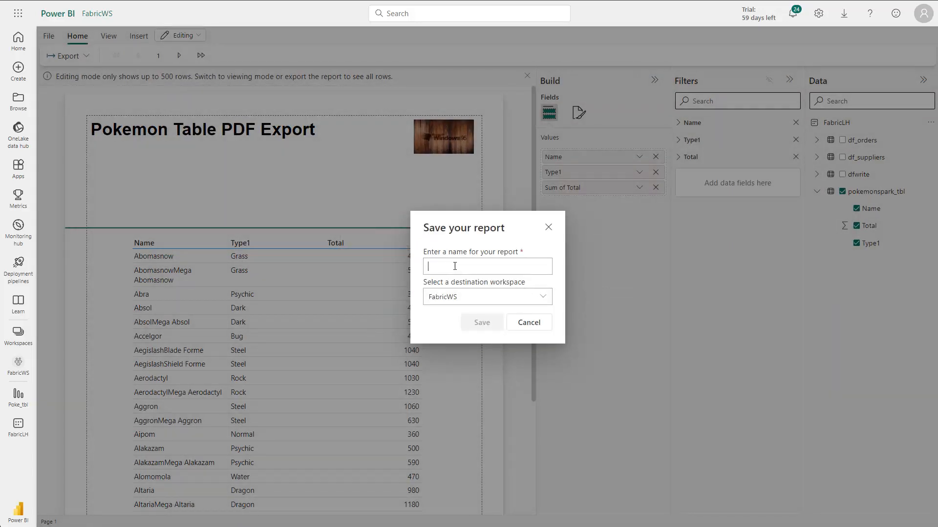
type("P")
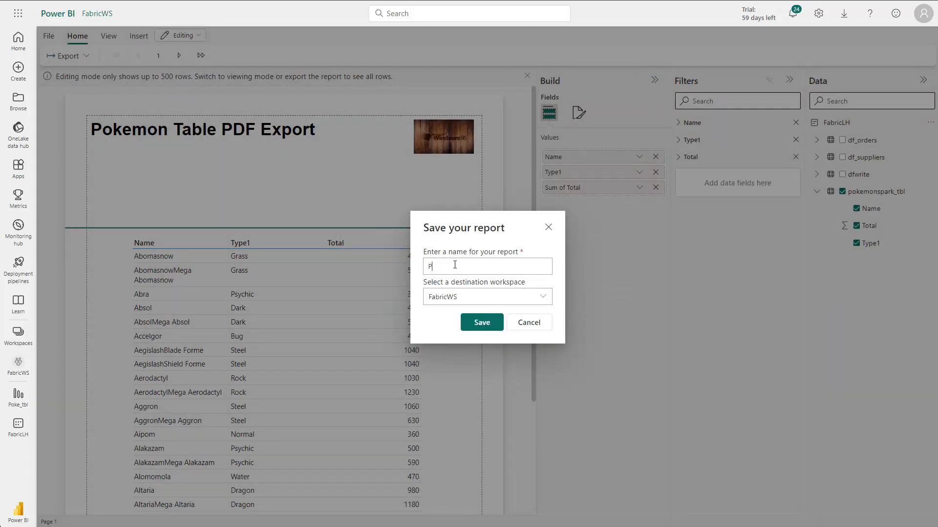
type("Paginated")
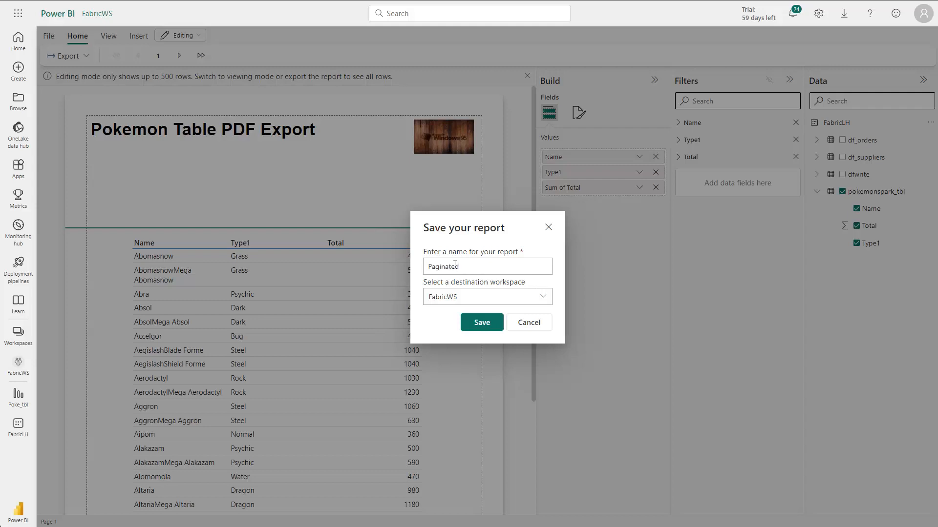
type("Poket")
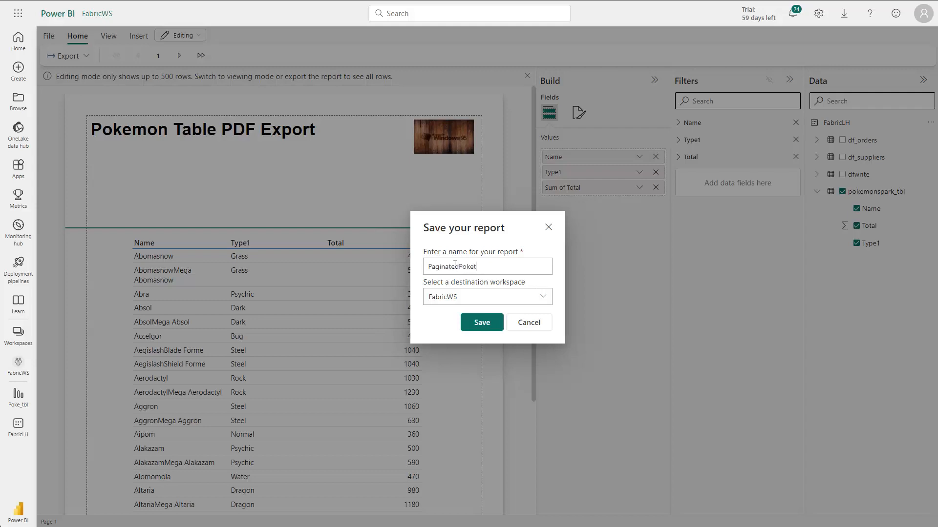
type("bl")
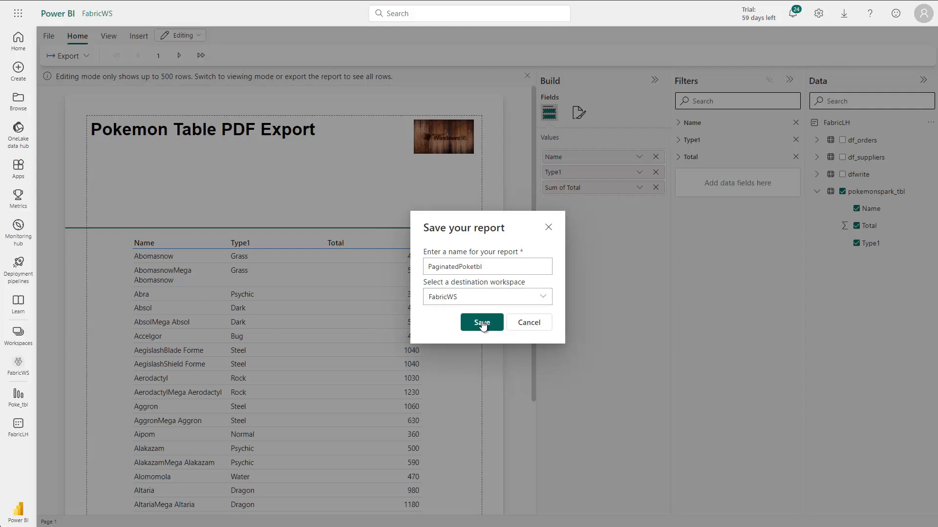
left_click(482, 322)
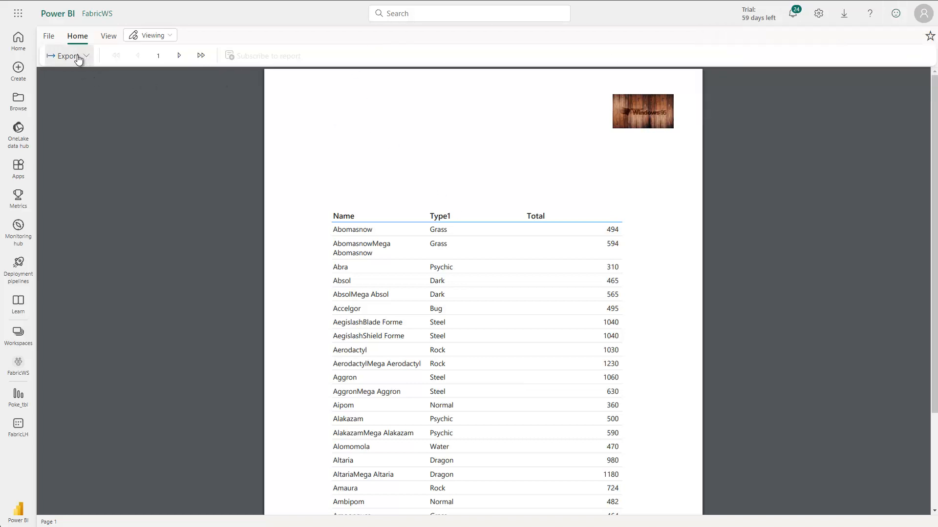
- Export the saved report as PaginatedPoketbl.pdf
left_click(67, 56)
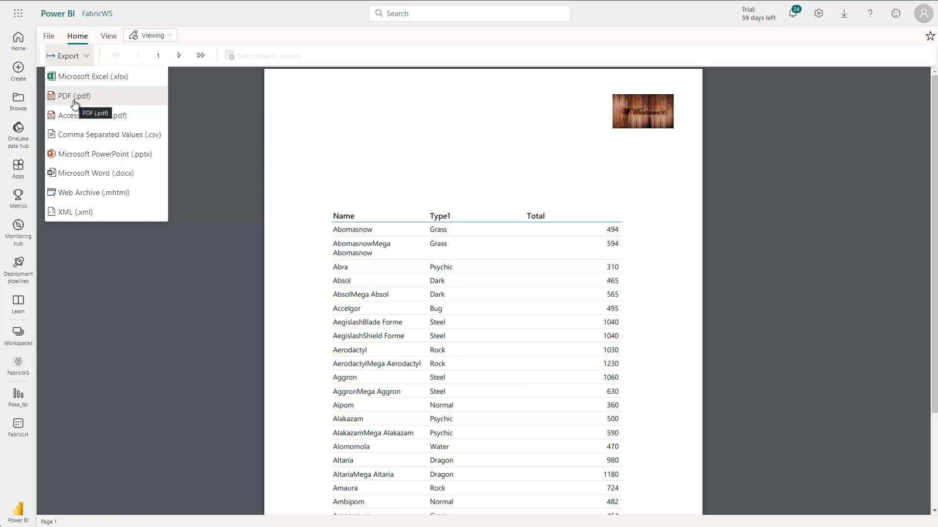
left_click(75, 96)
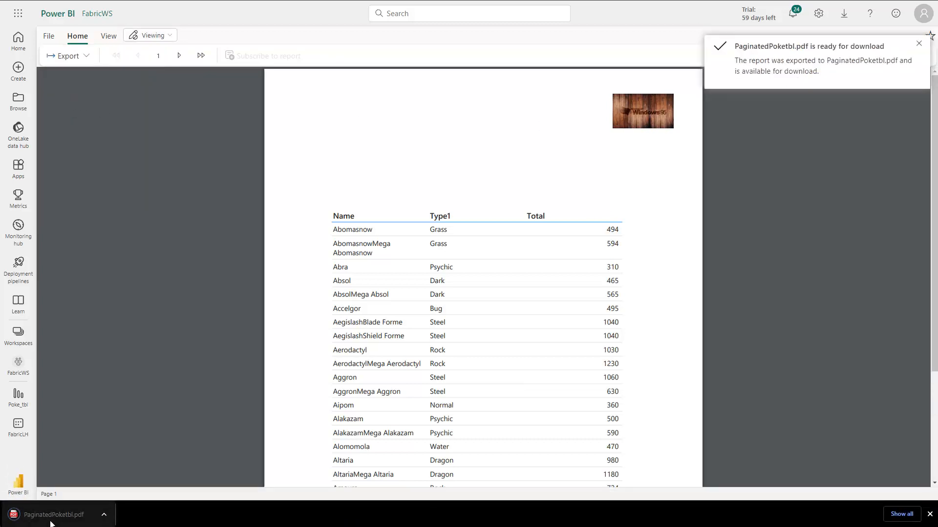
- View the downloaded PaginatedPoketbl.pdf pages with the table and wood logo in Chrome
left_click(53, 514)
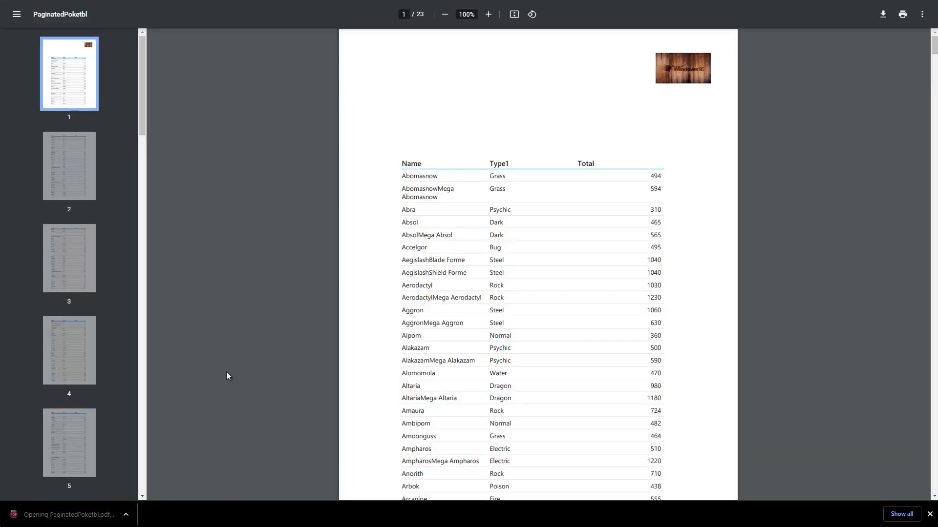
scroll("down", 3)
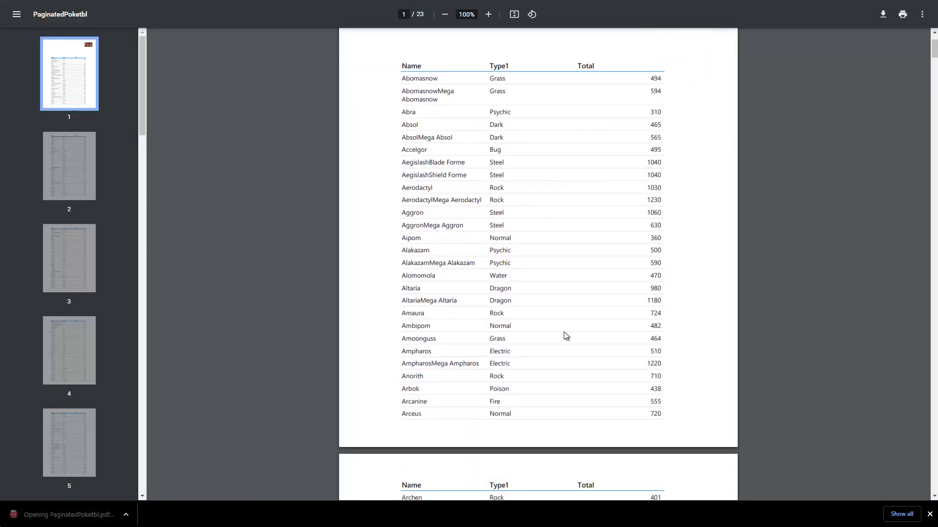
mouse_move(657, 434)
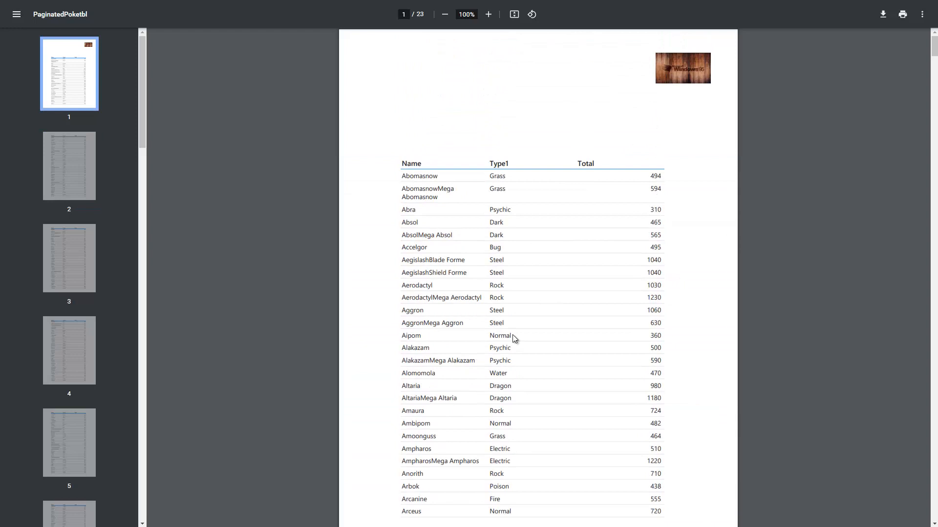
mouse_move(514, 362)
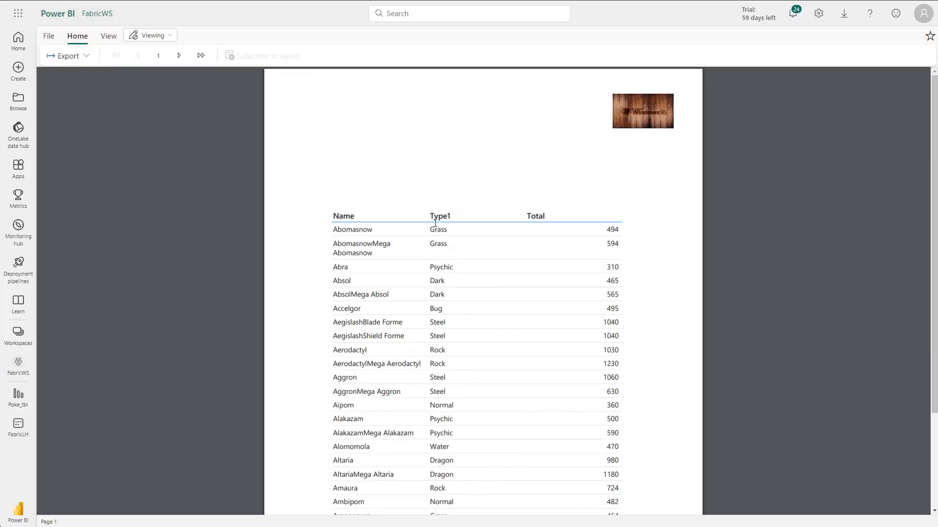
mouse_move(587, 117)
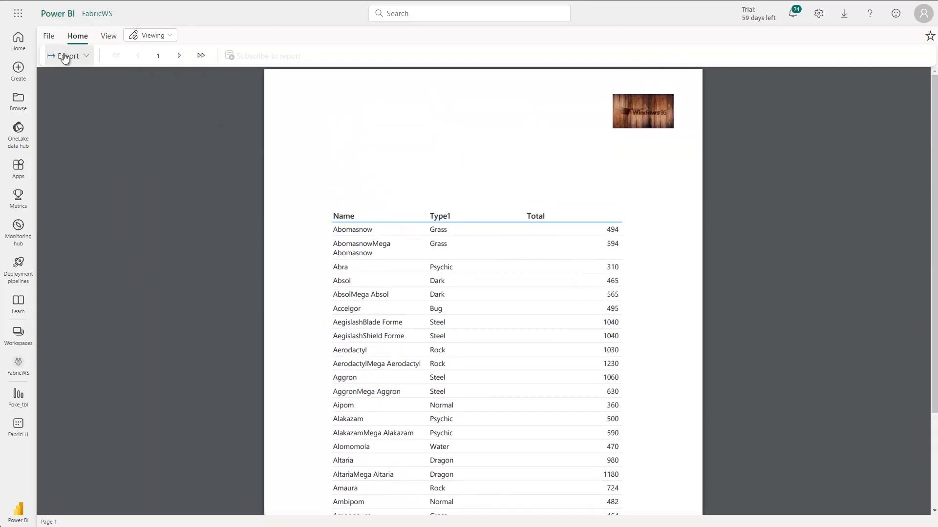
- Glance at the export formats again and bring up the report mode choices
left_click(67, 56)
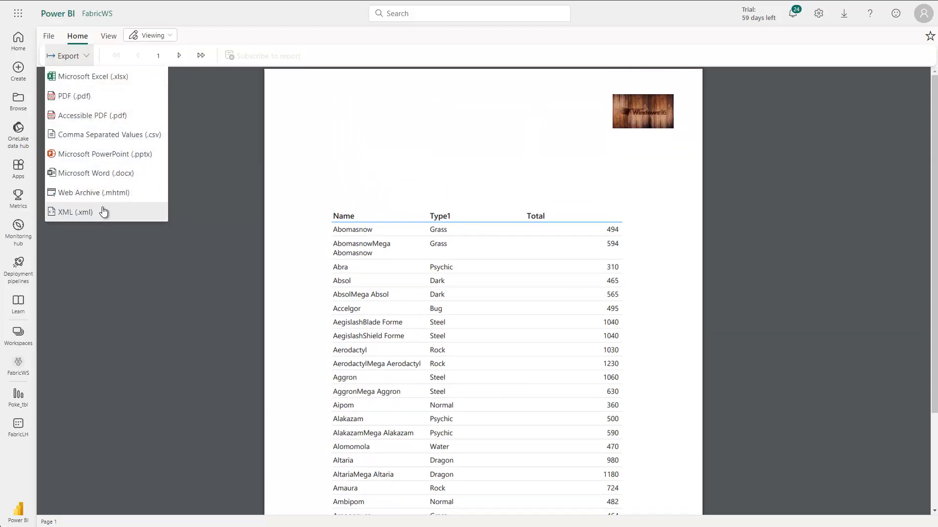
mouse_move(214, 121)
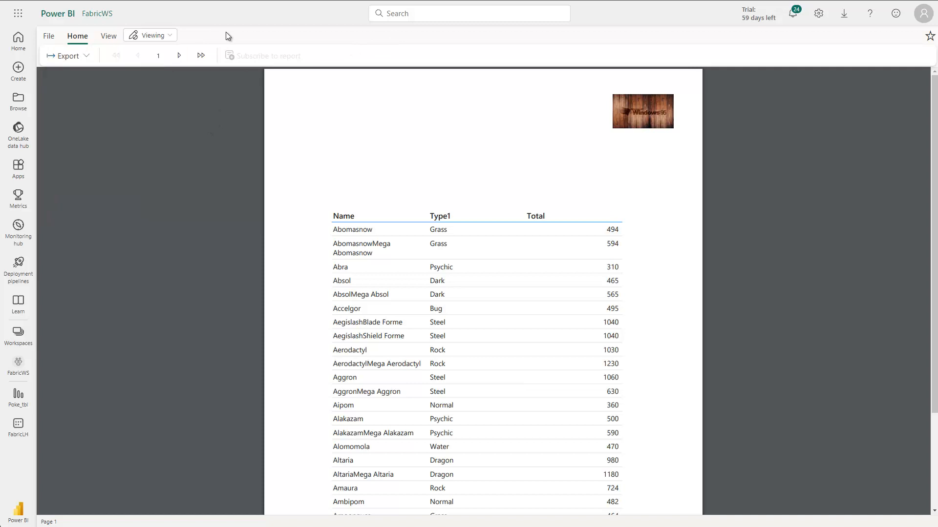
mouse_move(323, 124)
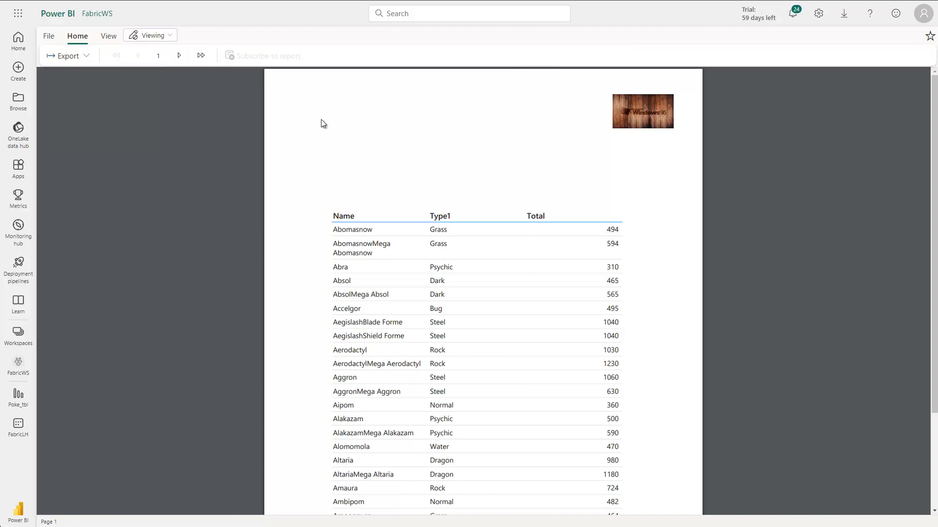
left_click(149, 35)
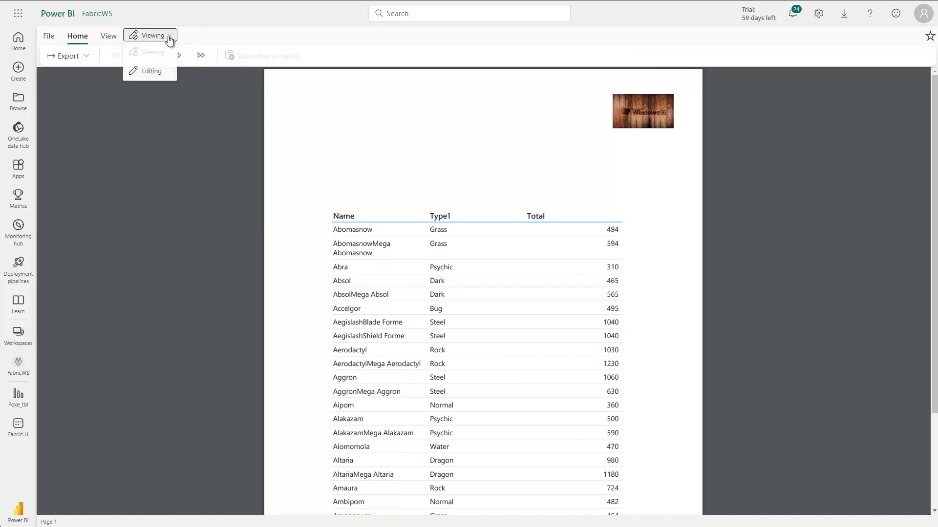
- Switch the PaginatedPoketbl report back into editing mode
left_click(151, 71)
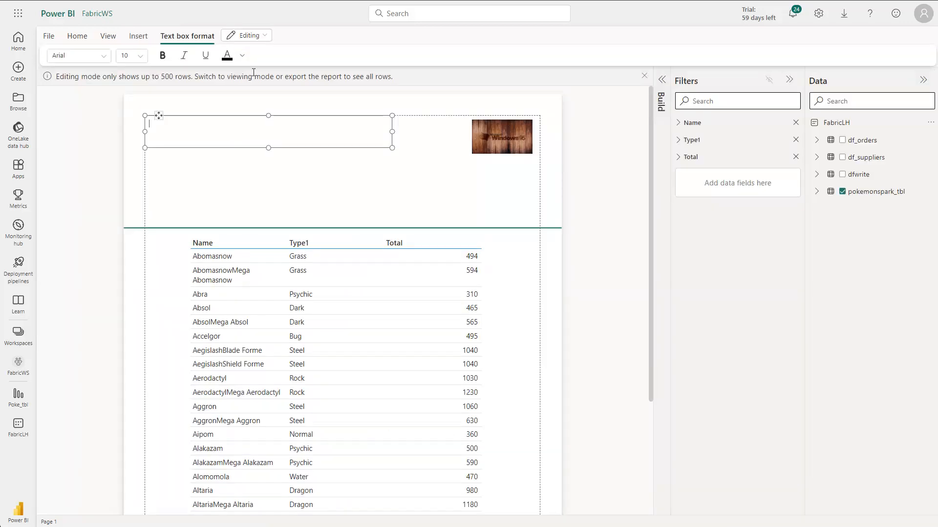
mouse_move(846, 207)
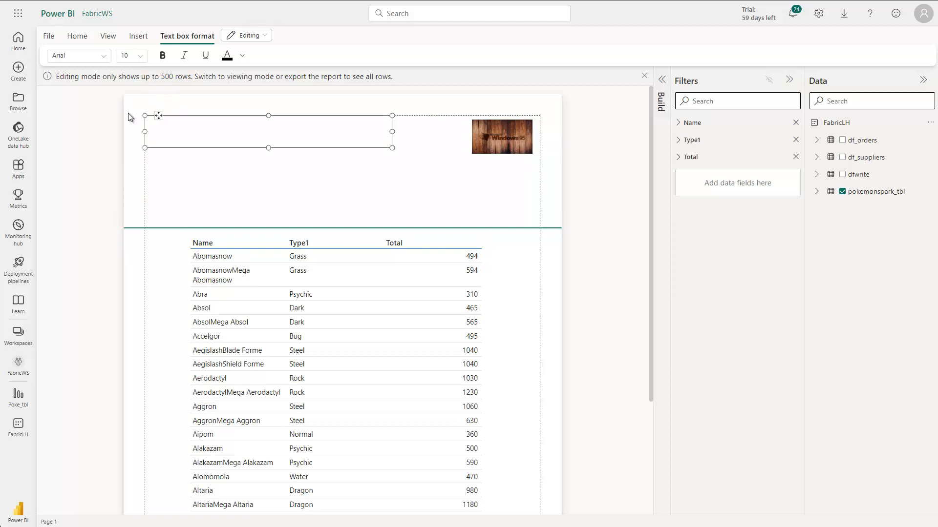
mouse_move(84, 392)
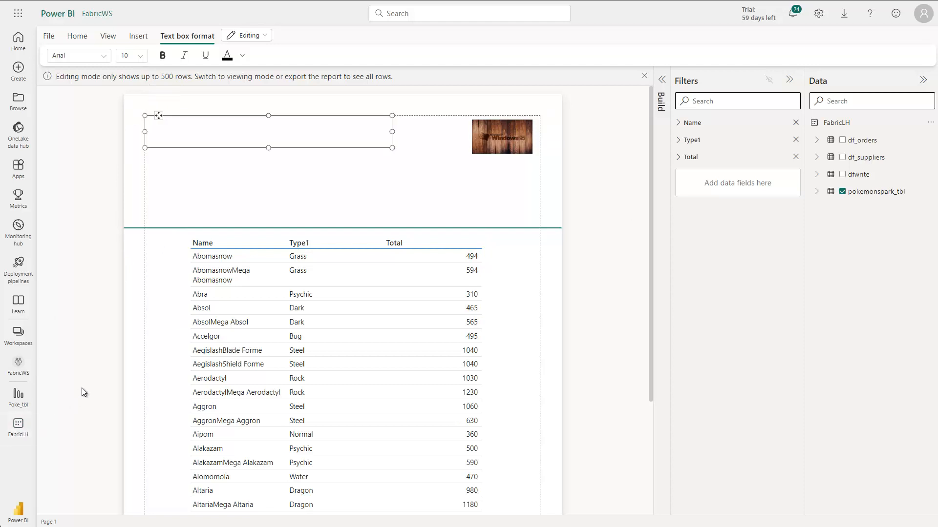
mouse_move(17, 364)
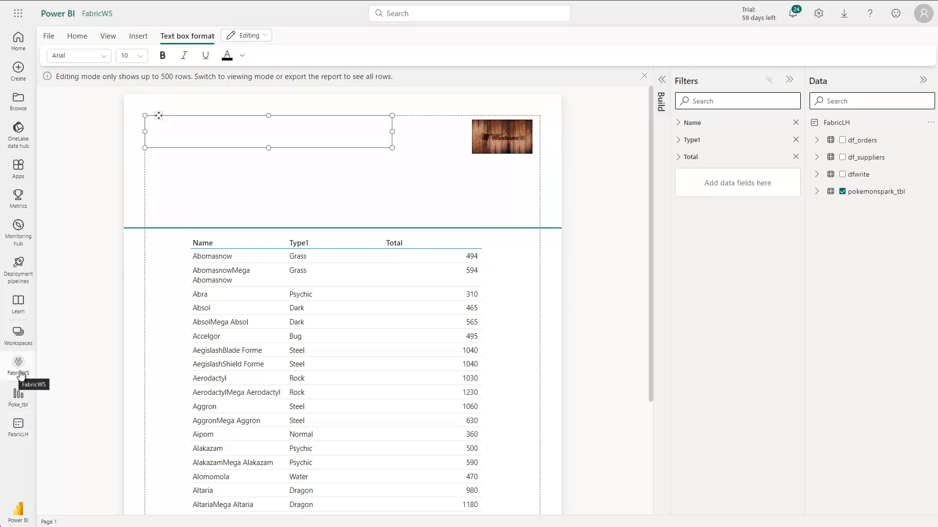
- Go to the FabricWS workspace and show the PaginatedPoketbl report's options menu
left_click(18, 364)
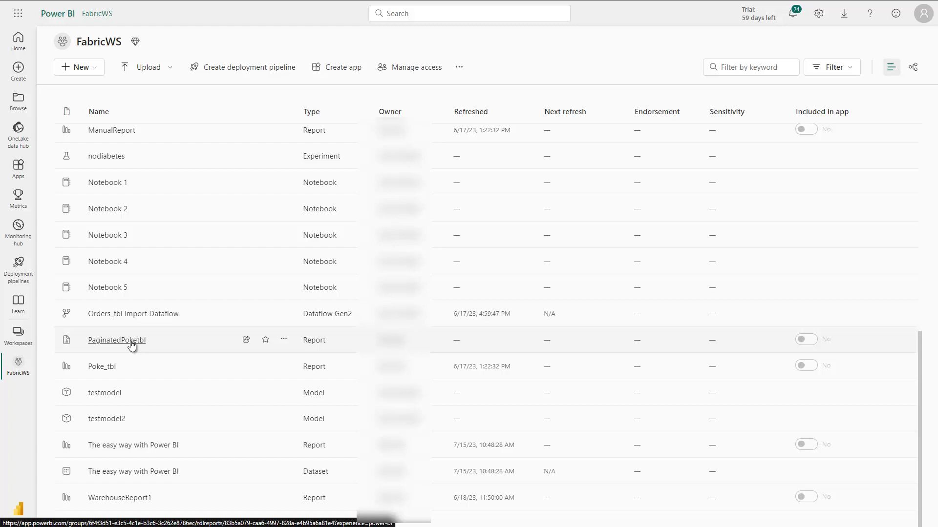
mouse_move(126, 344)
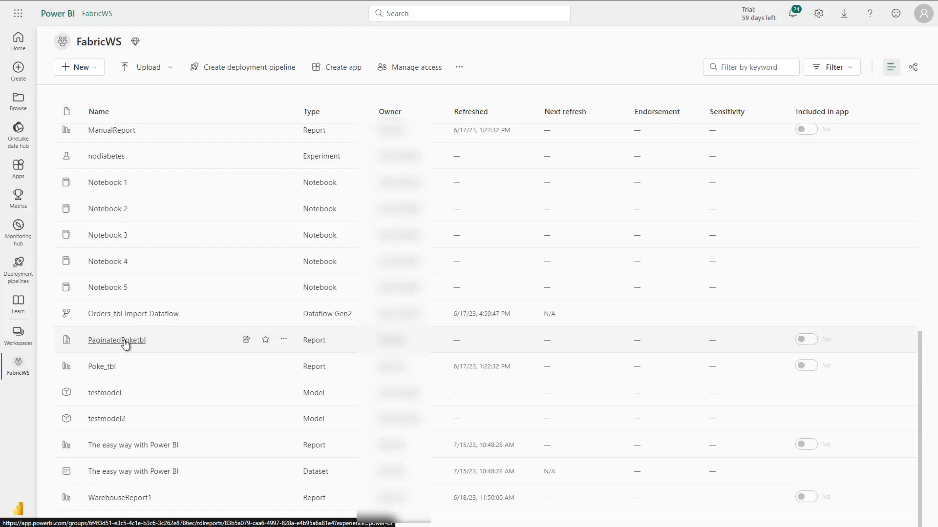
mouse_move(283, 340)
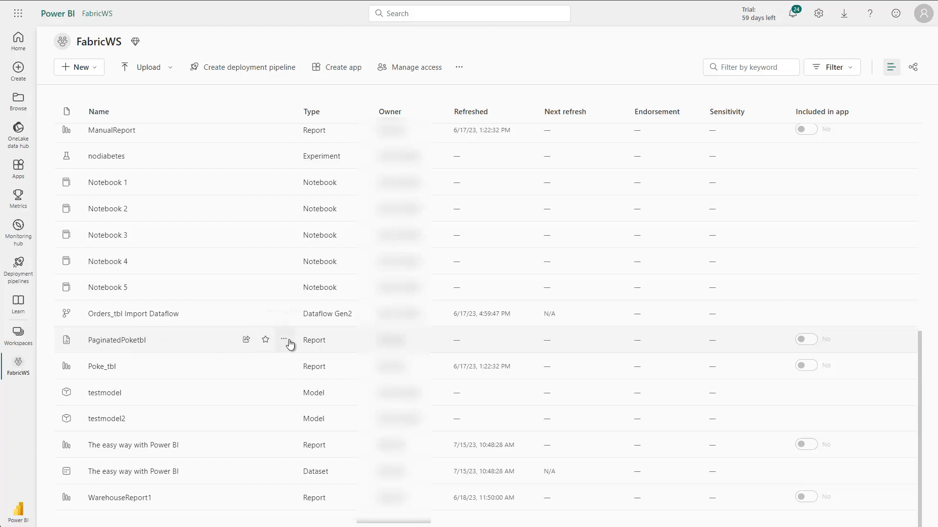
left_click(284, 340)
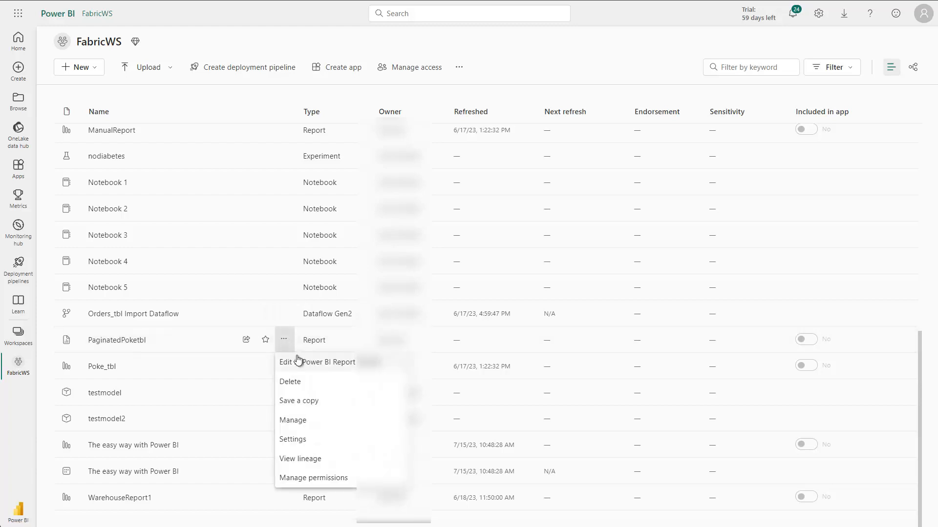
mouse_move(294, 382)
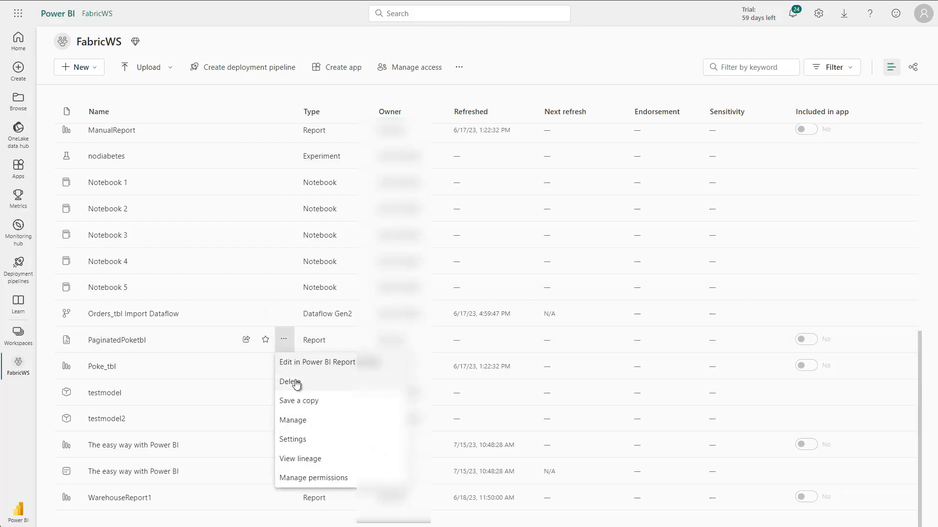
mouse_move(320, 476)
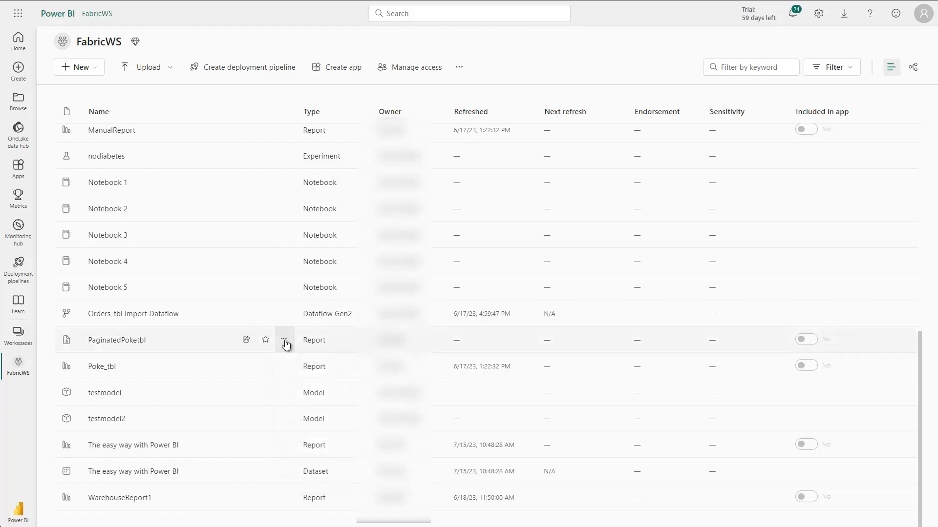
mouse_move(116, 340)
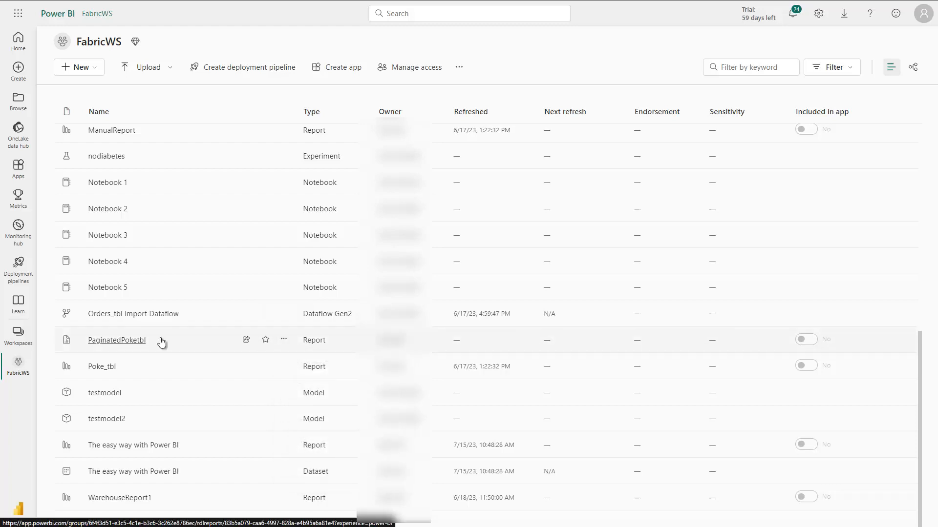